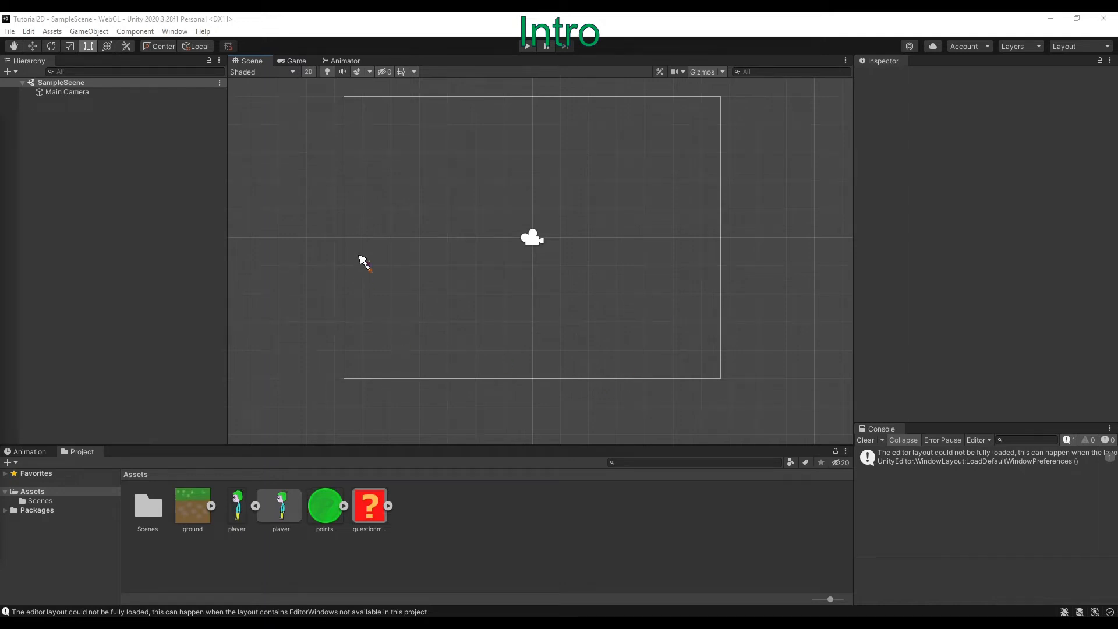
mouse_move(866, 336)
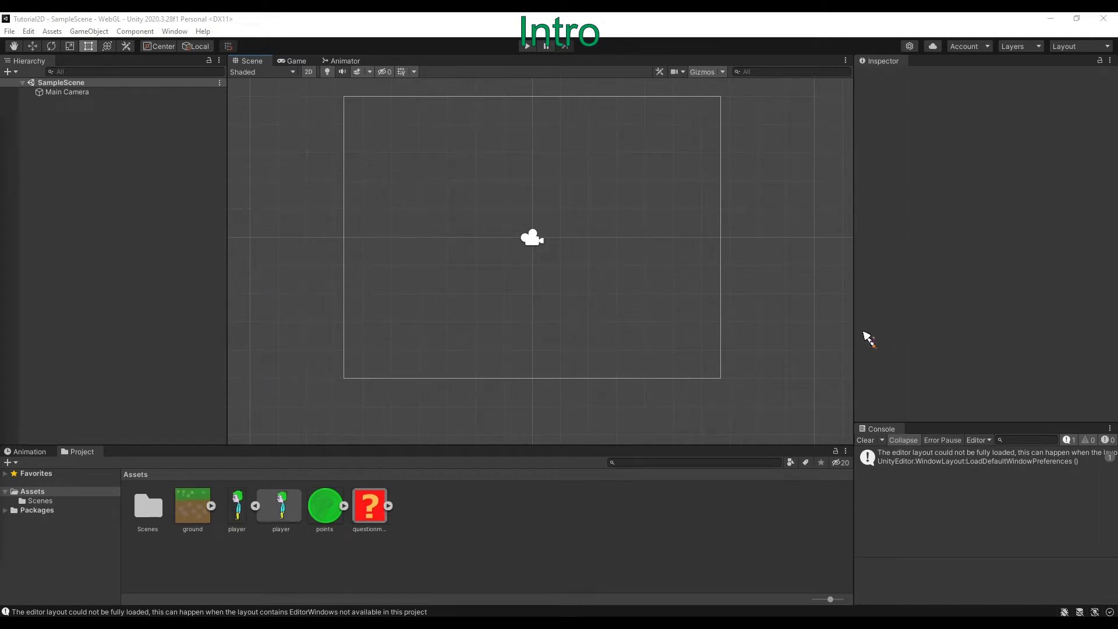
mouse_move(228, 519)
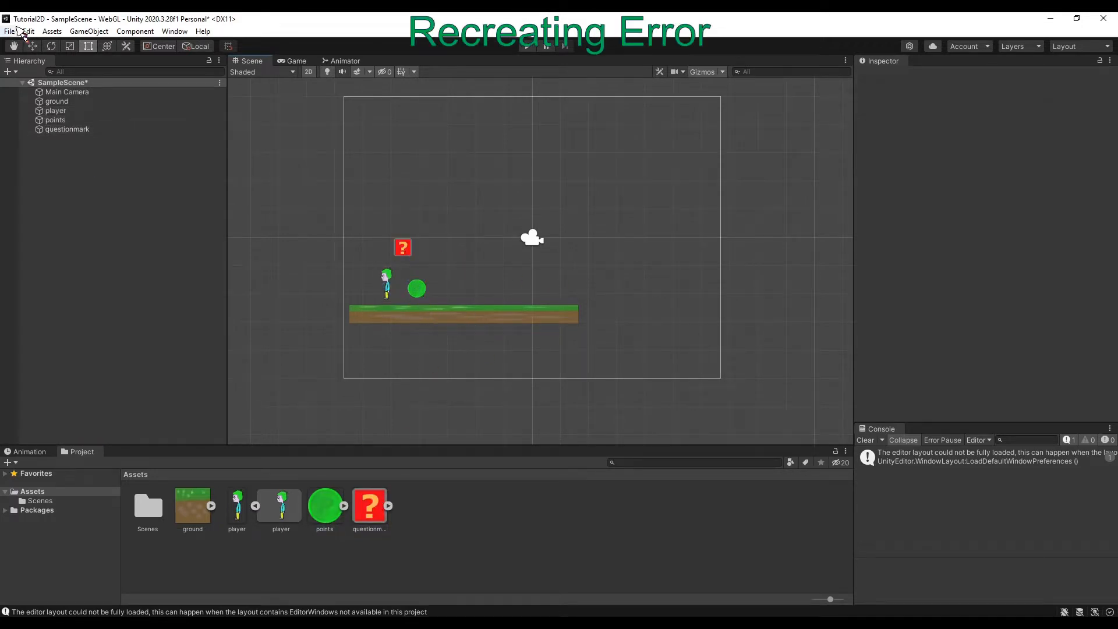
Build the Tutorial2D project for WebGL into a newly created WebGL output folder.
click(27, 30)
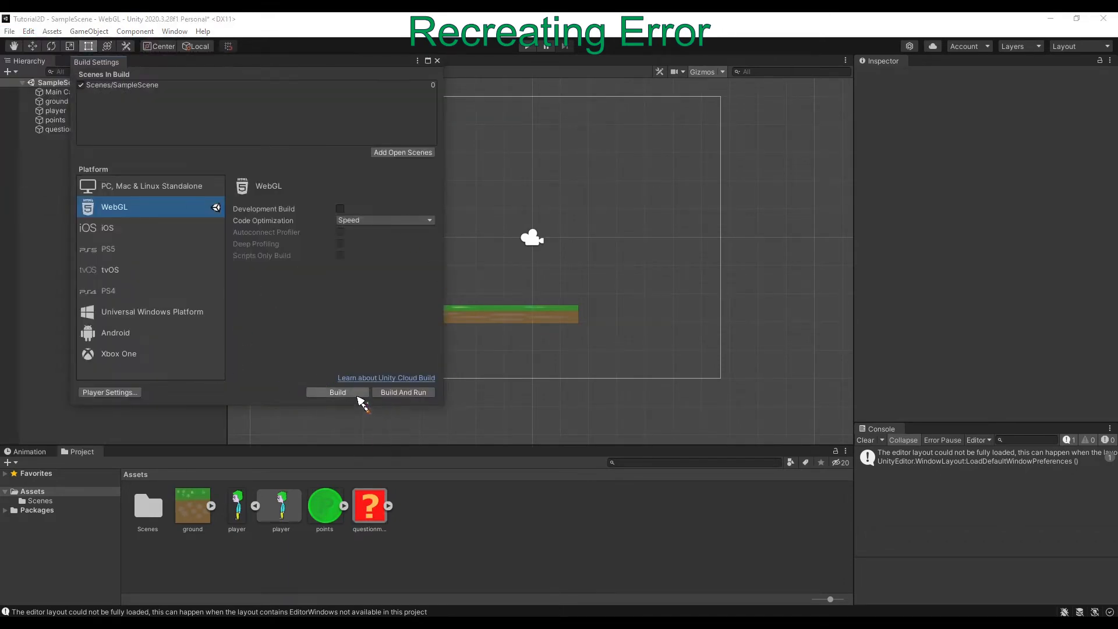
click(337, 391)
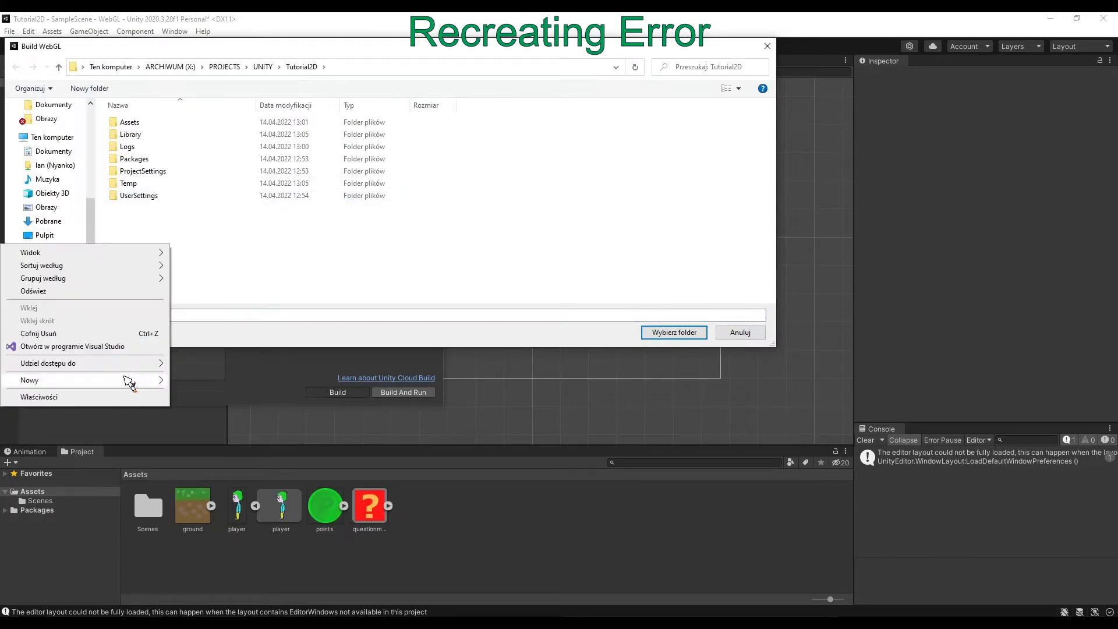
click(29, 379)
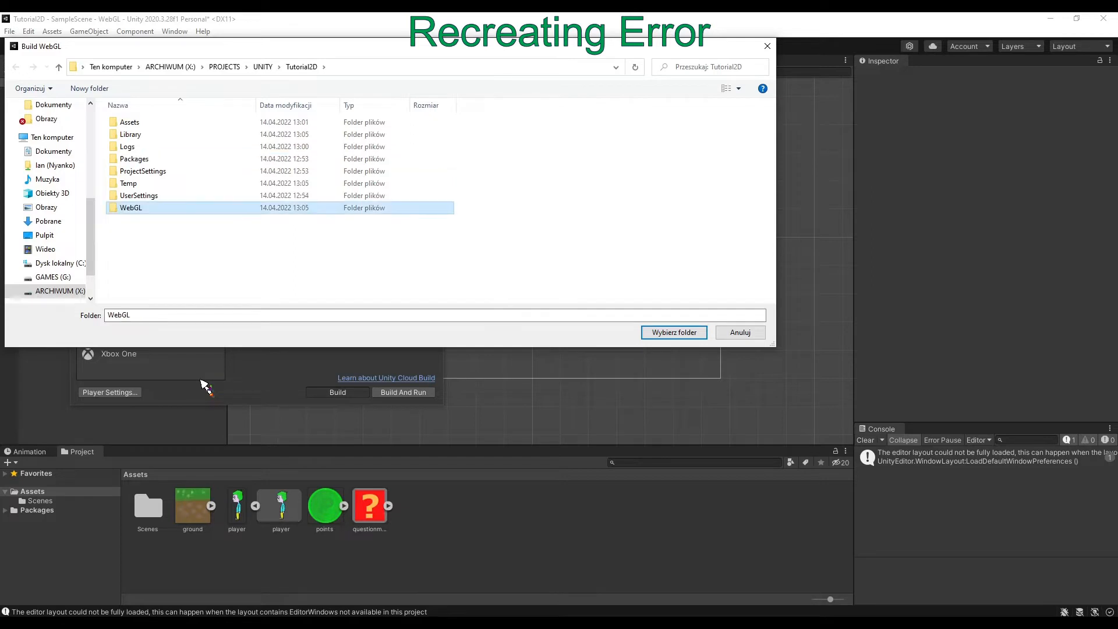
click(672, 332)
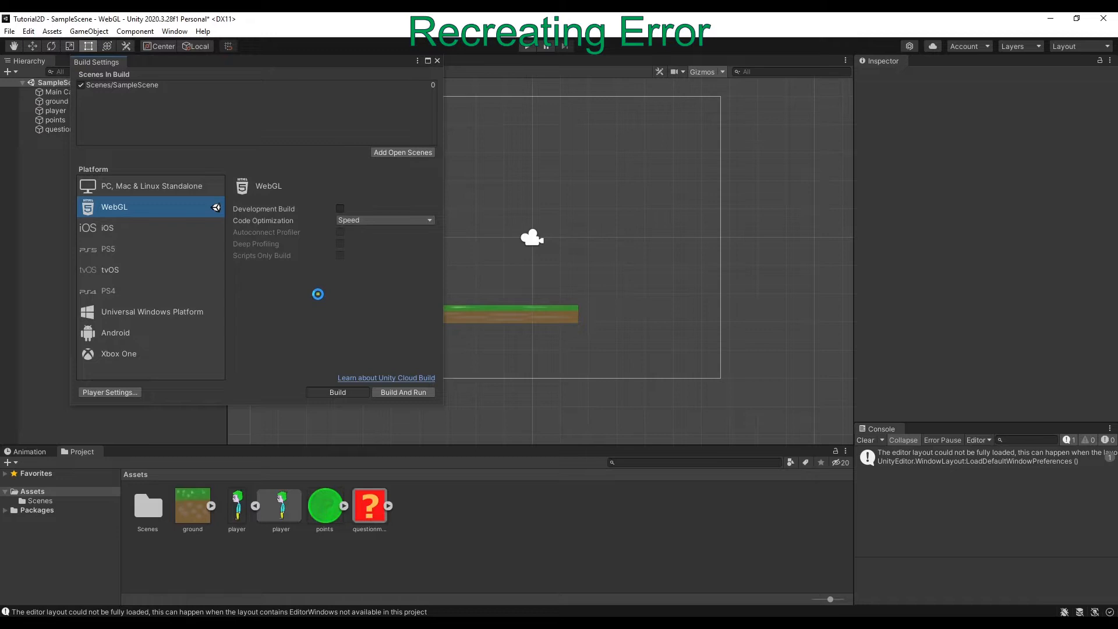
click(336, 392)
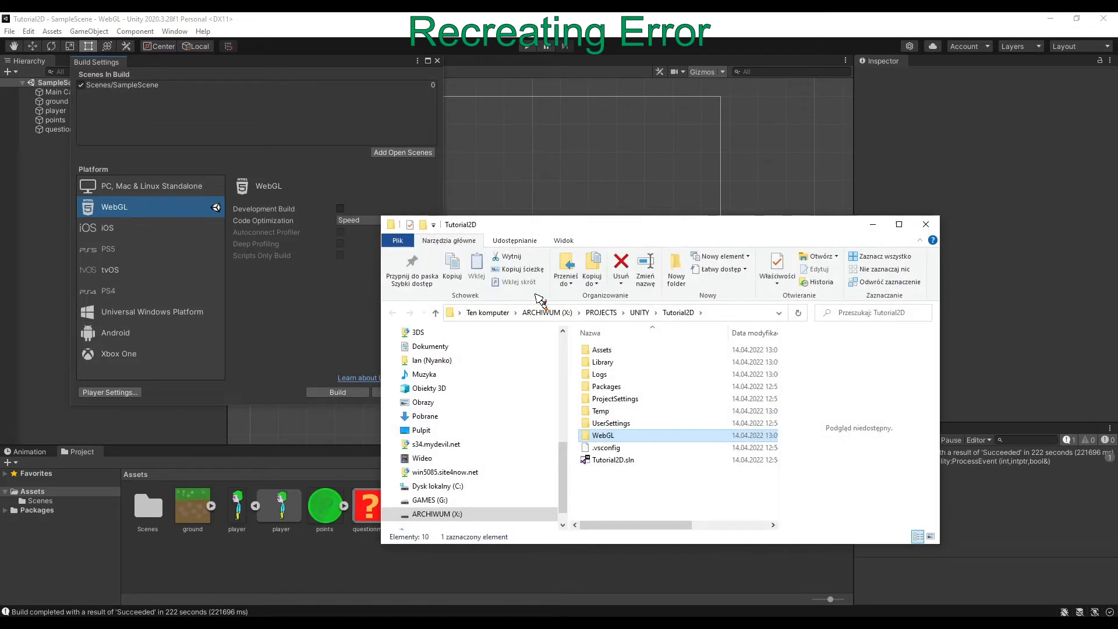
Archive the build's Build, TemplateData and index.html as WebGL.zip in ZIP format.
double_click(604, 435)
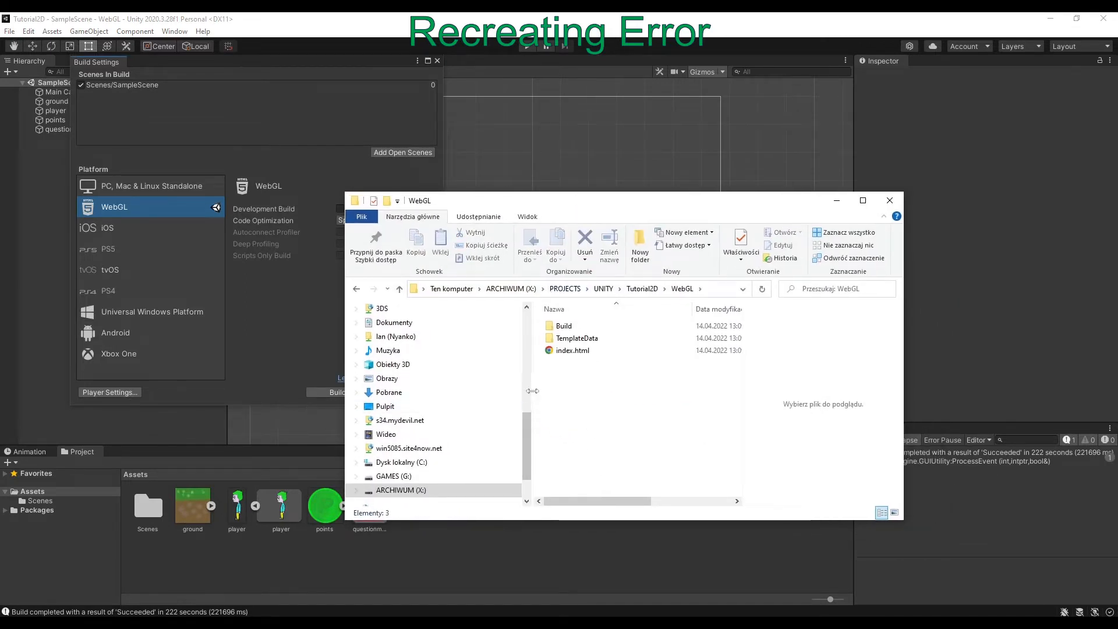
mouse_move(541, 391)
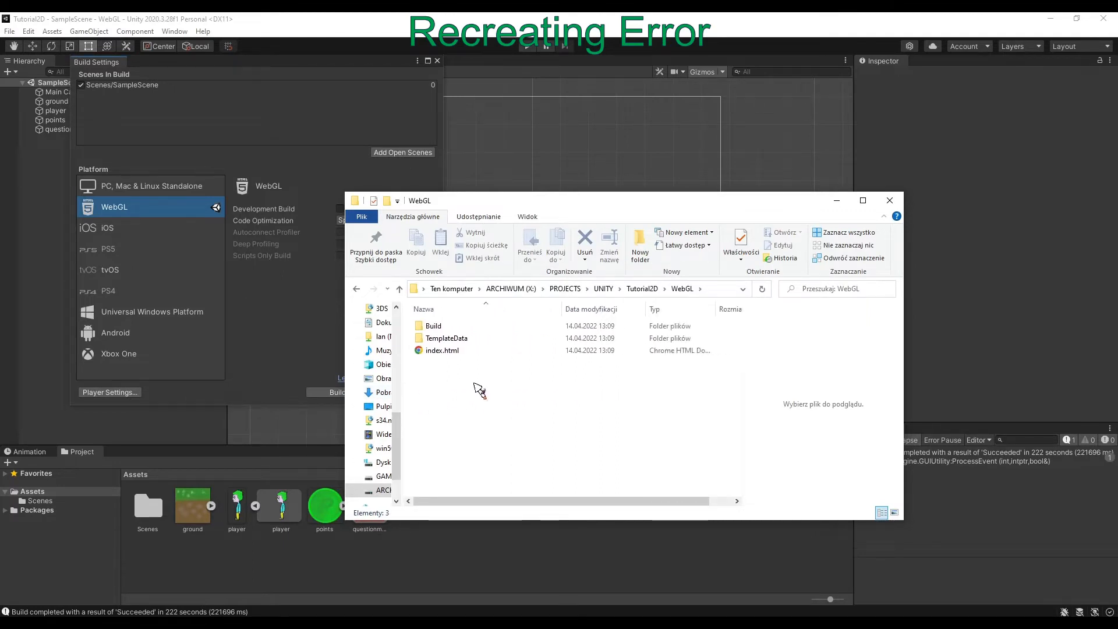
right_click(433, 328)
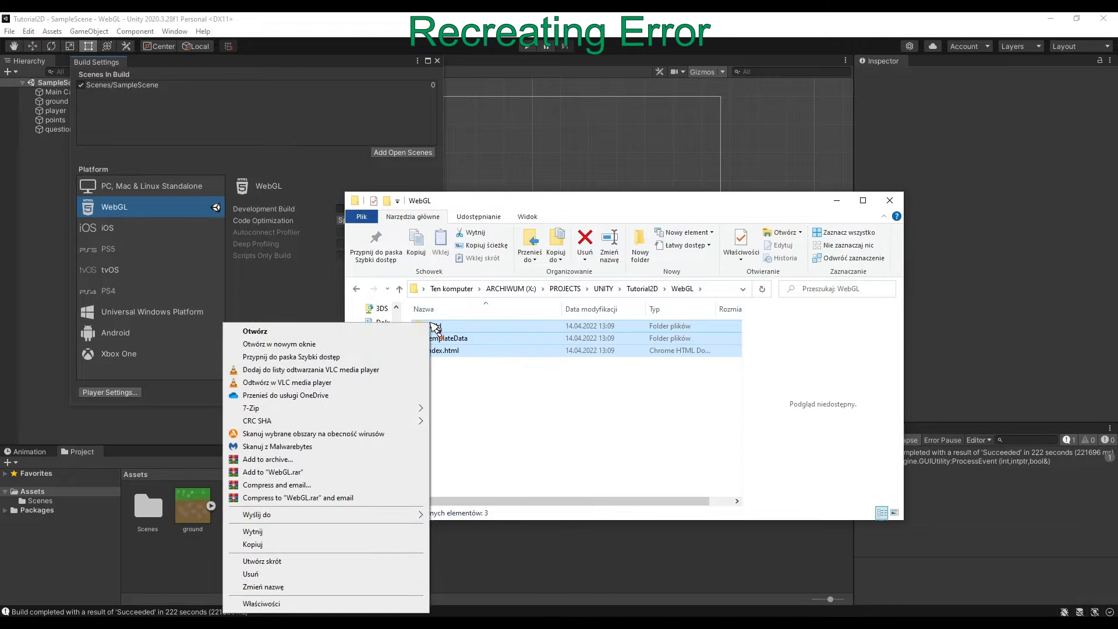
click(268, 458)
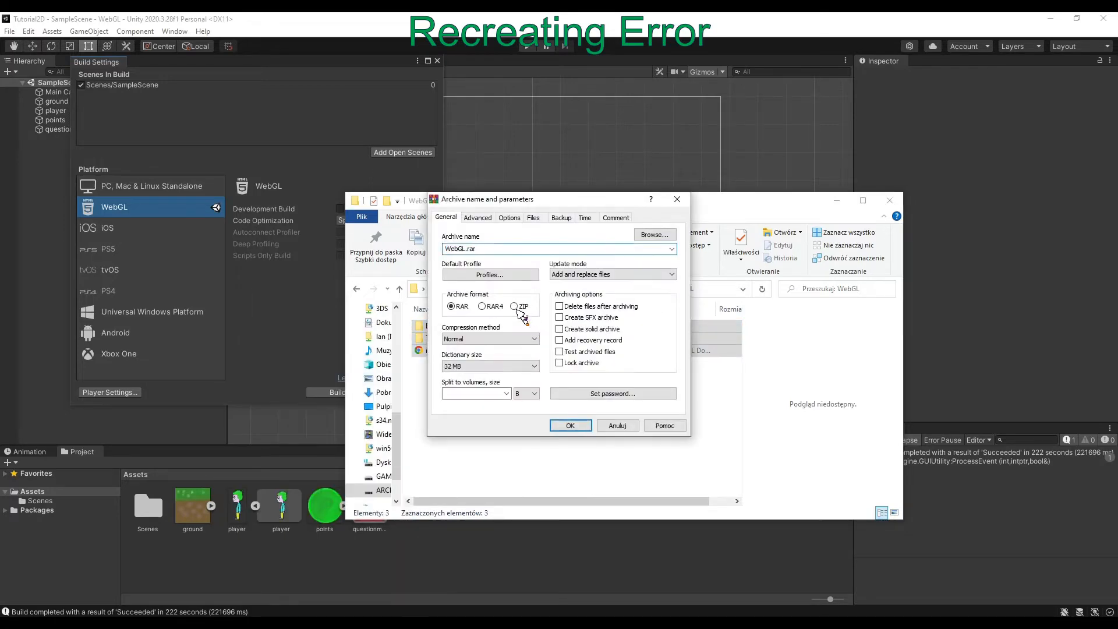
click(569, 425)
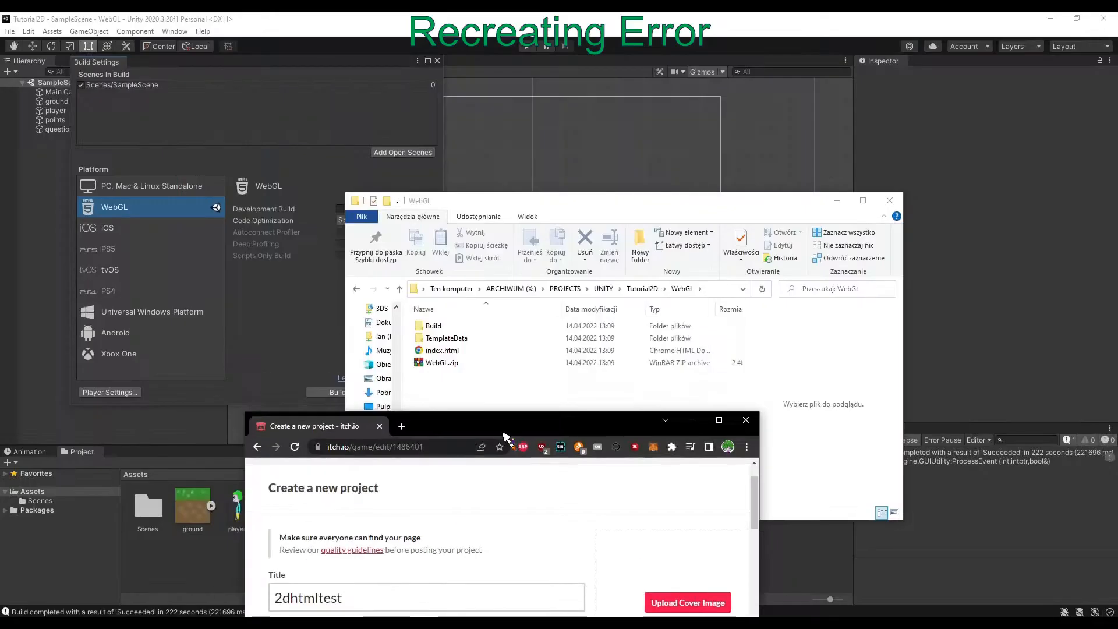
Upload WebGL.zip from the WebGL folder to the 2dhtmltest itch.io project.
click(718, 419)
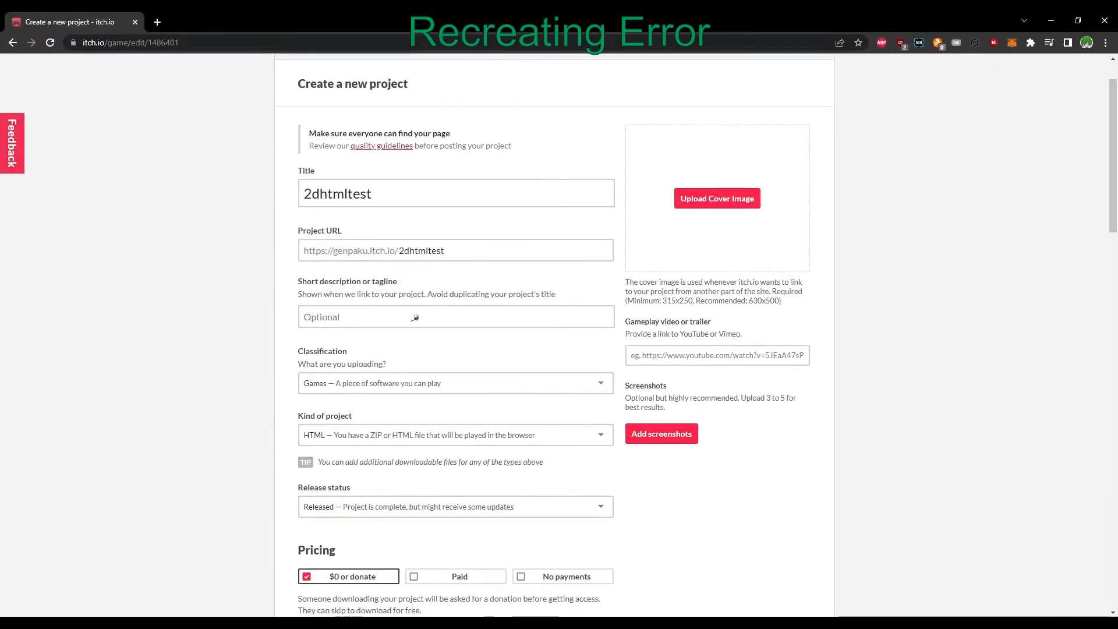
scroll(down, 3)
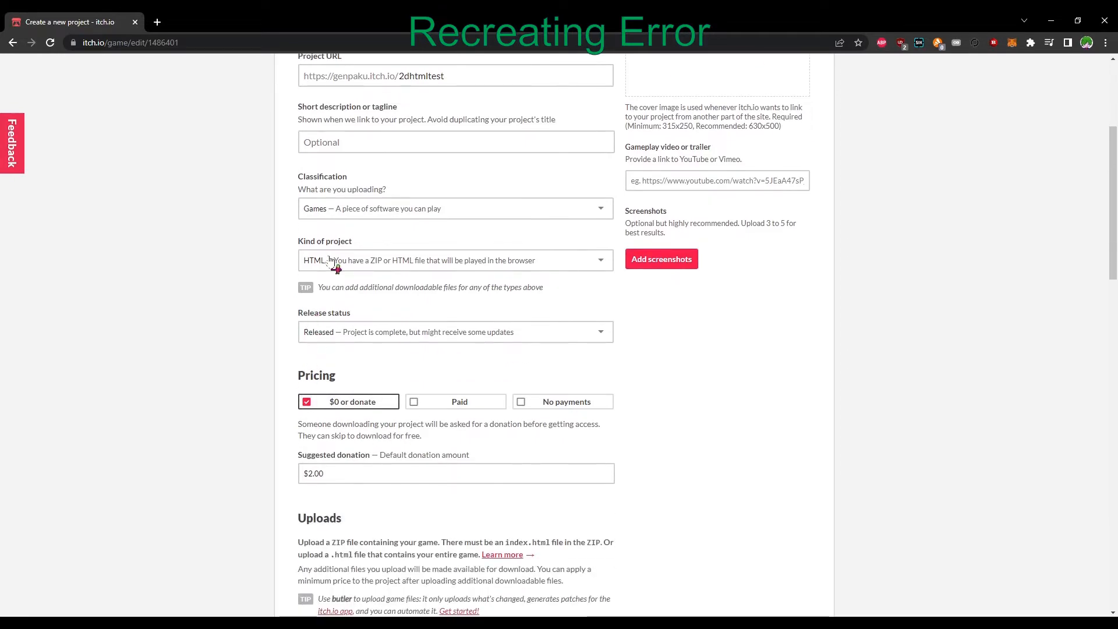
scroll(down, 3)
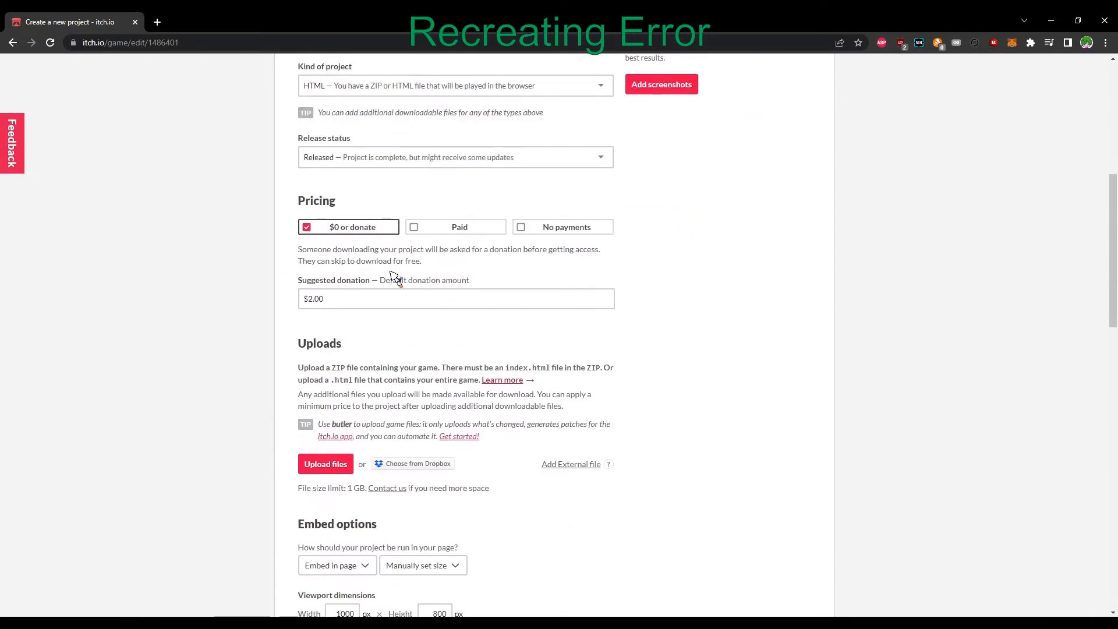
click(325, 464)
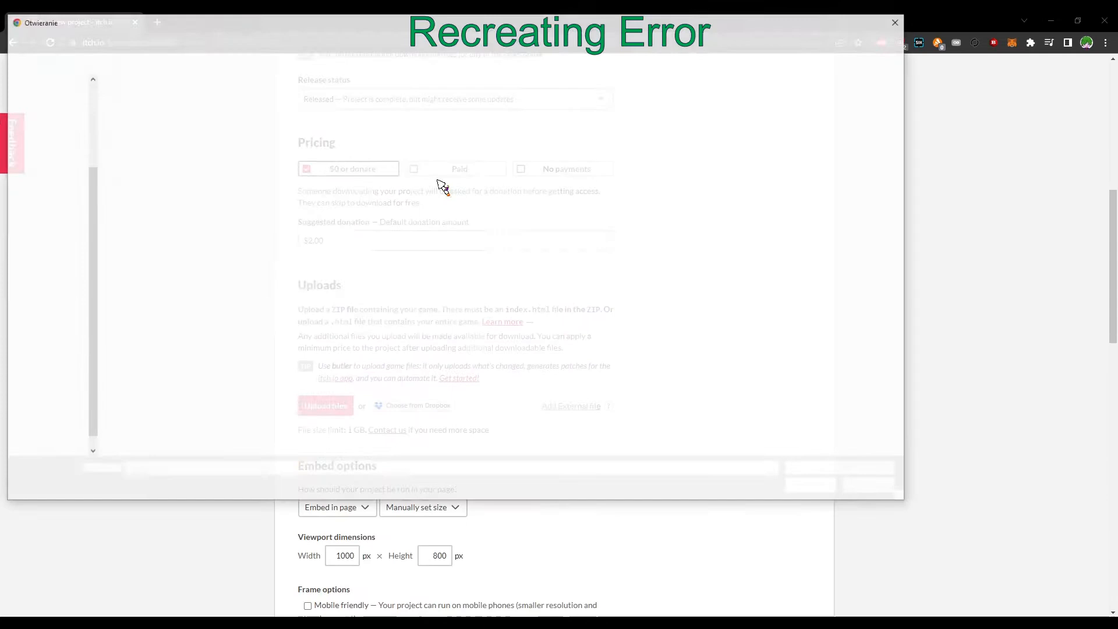
click(325, 405)
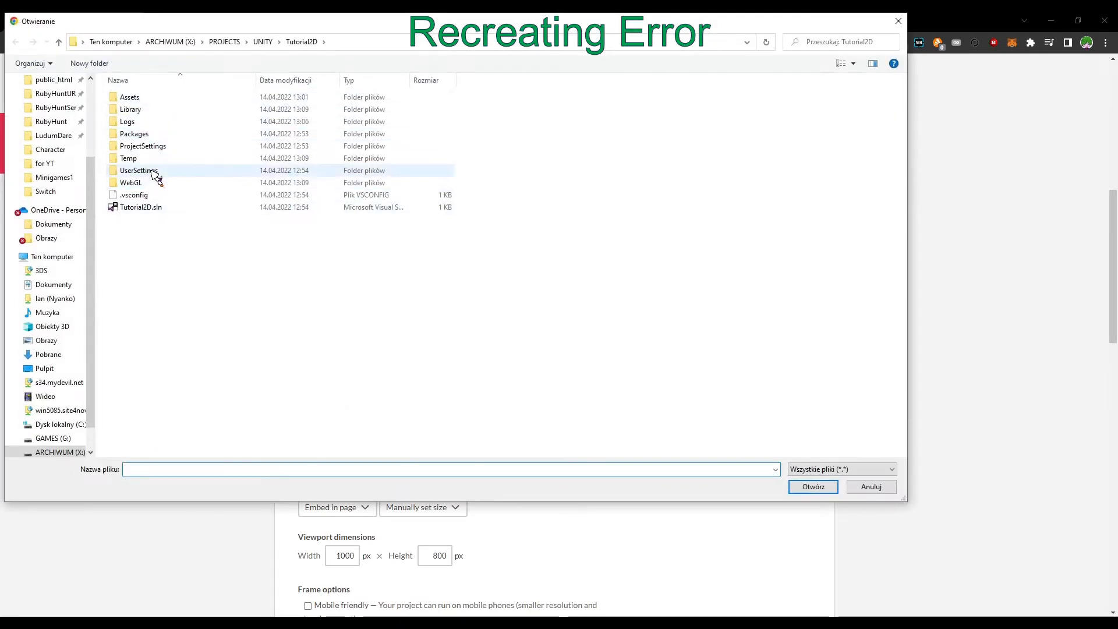
click(811, 487)
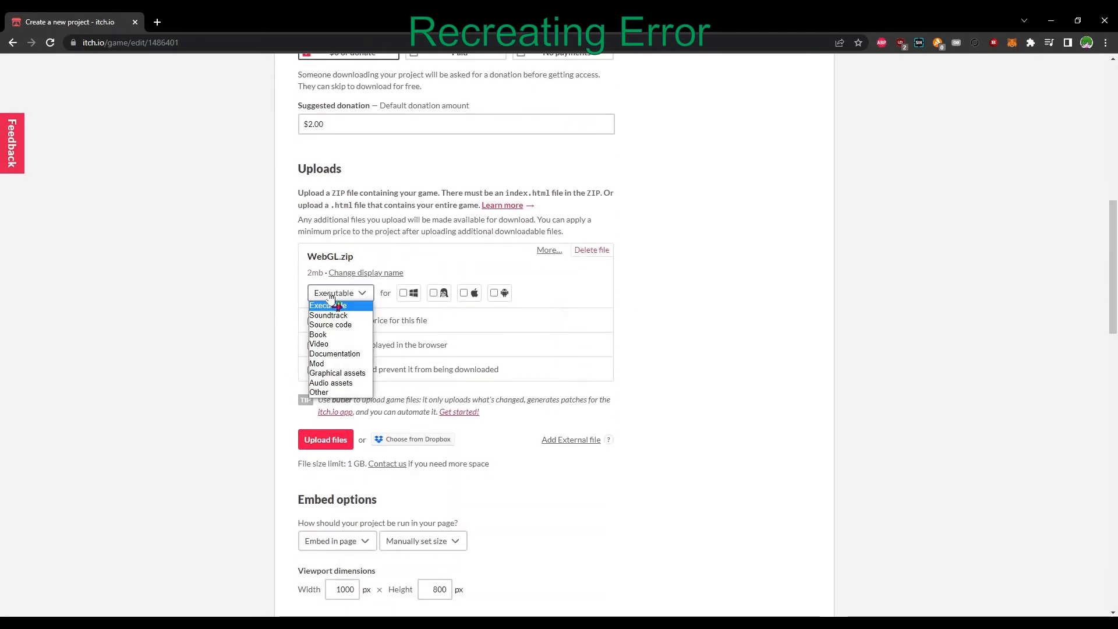
Keep the upload as Executable, mark it as played in the browser, and save to view the page.
click(330, 305)
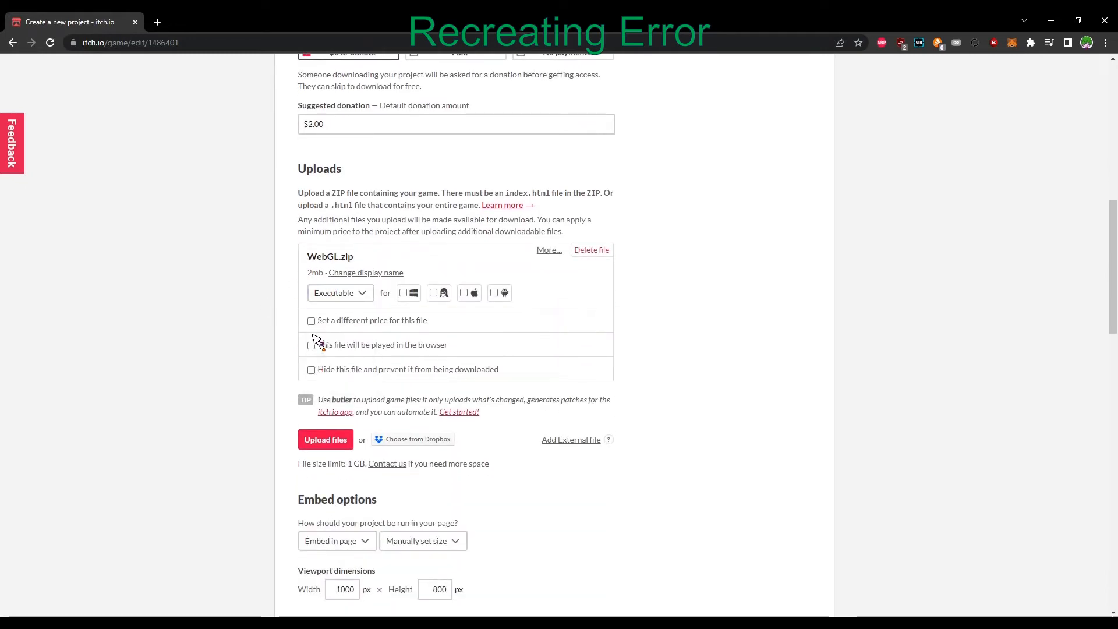
click(311, 344)
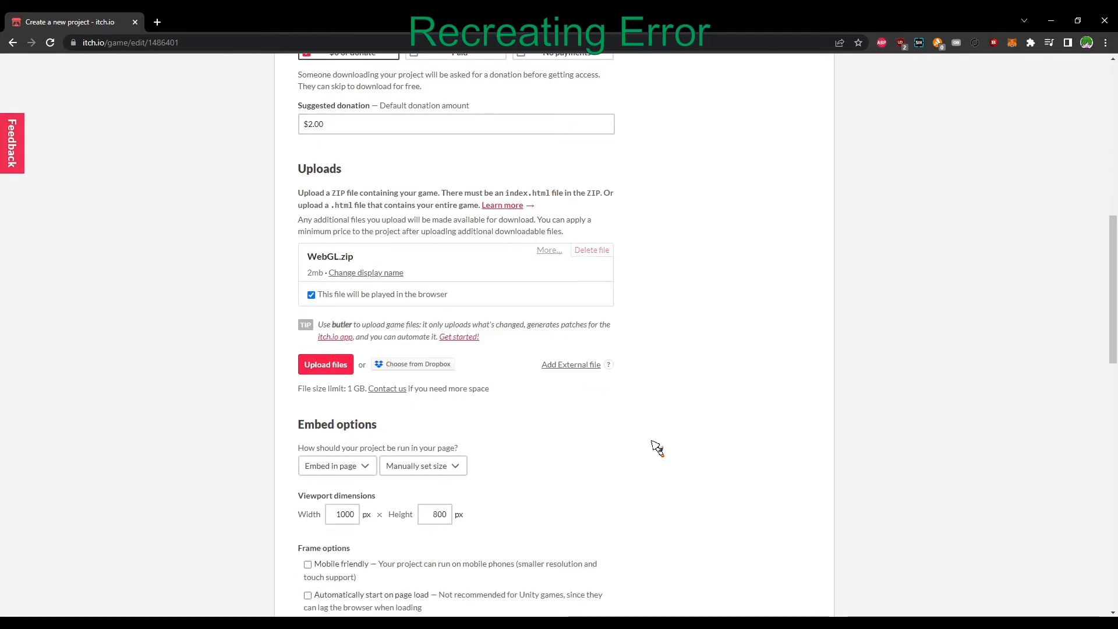
scroll(up, 3)
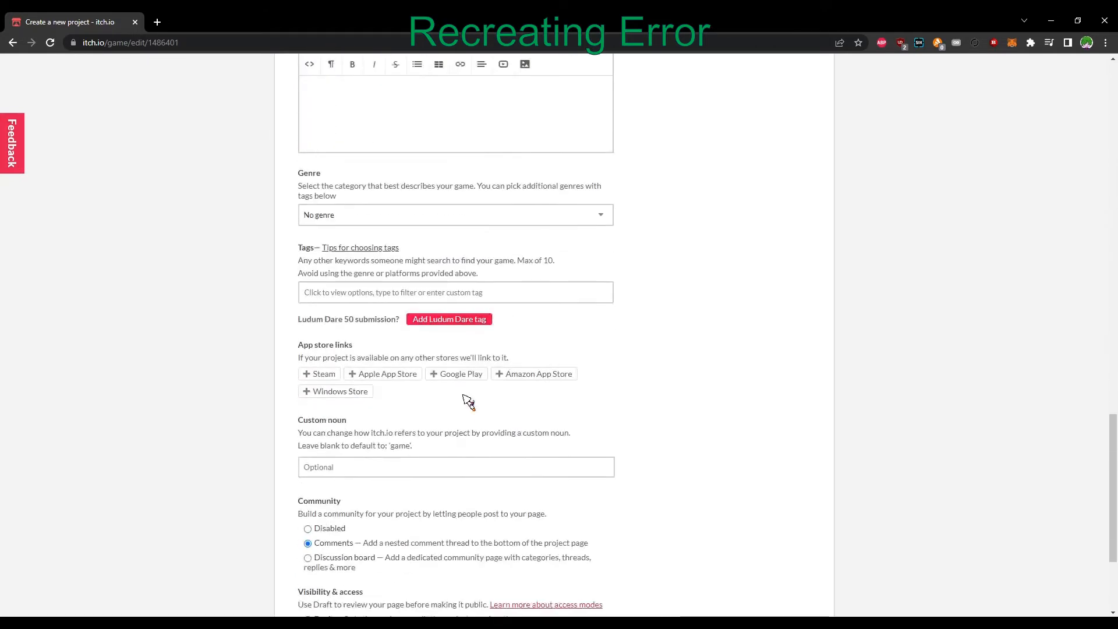
click(335, 514)
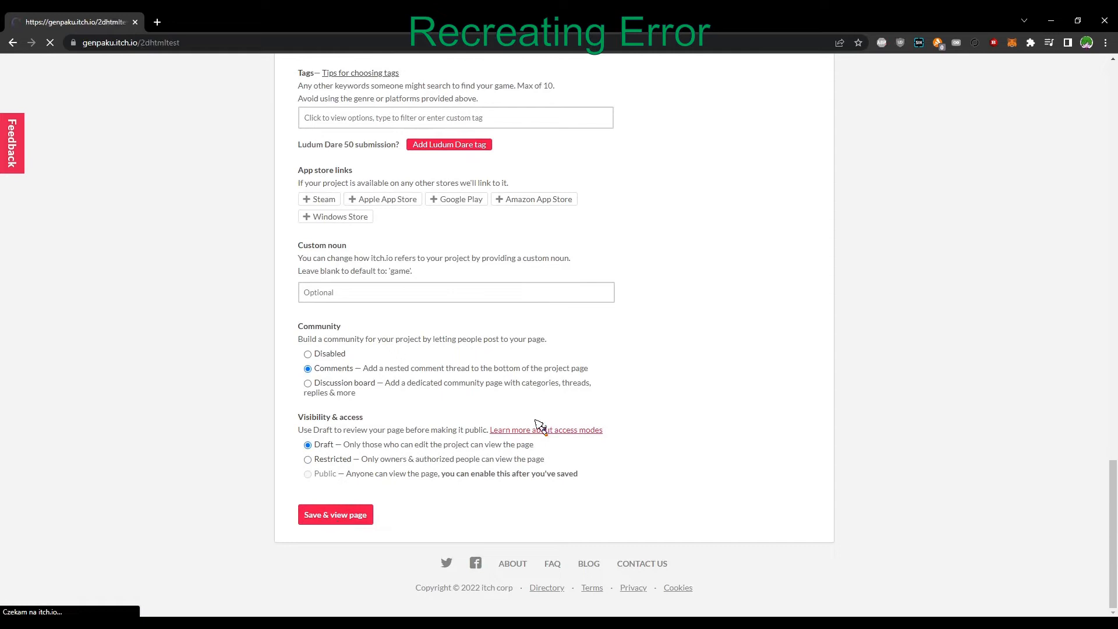
Run the uploaded game on the draft page, reproducing the WebGL.framework.js.br Content-Encoding parse error.
click(334, 513)
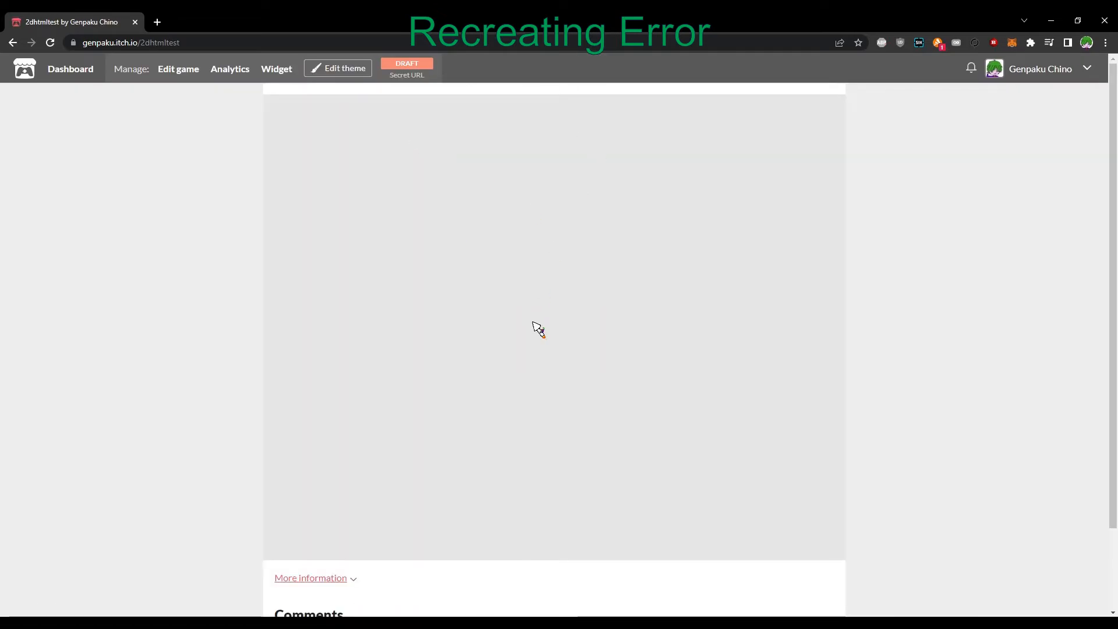
click(553, 328)
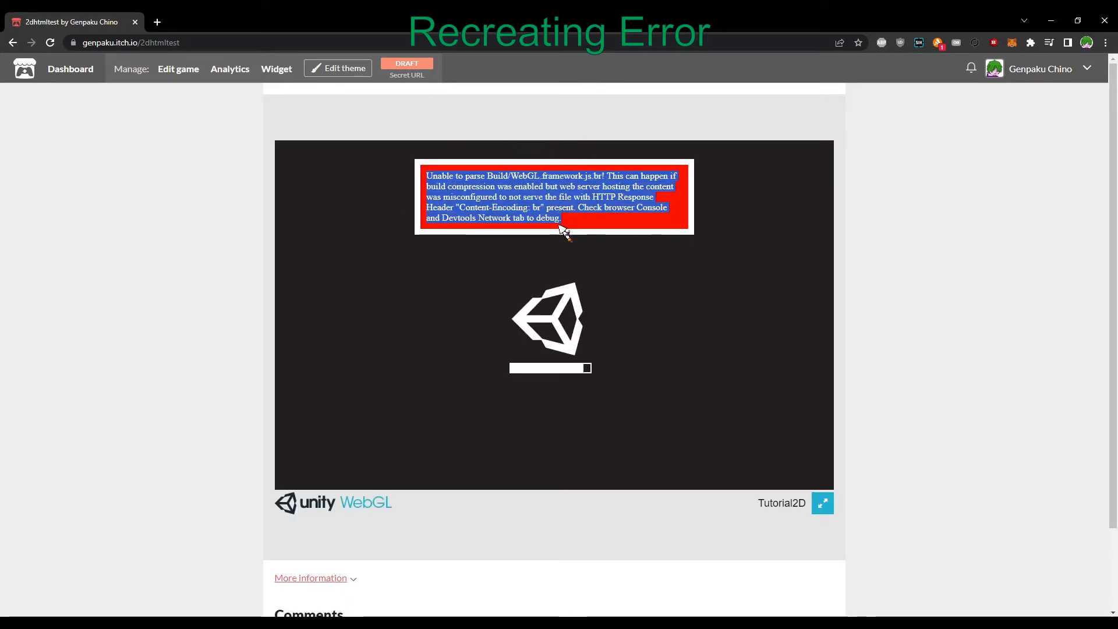
click(577, 227)
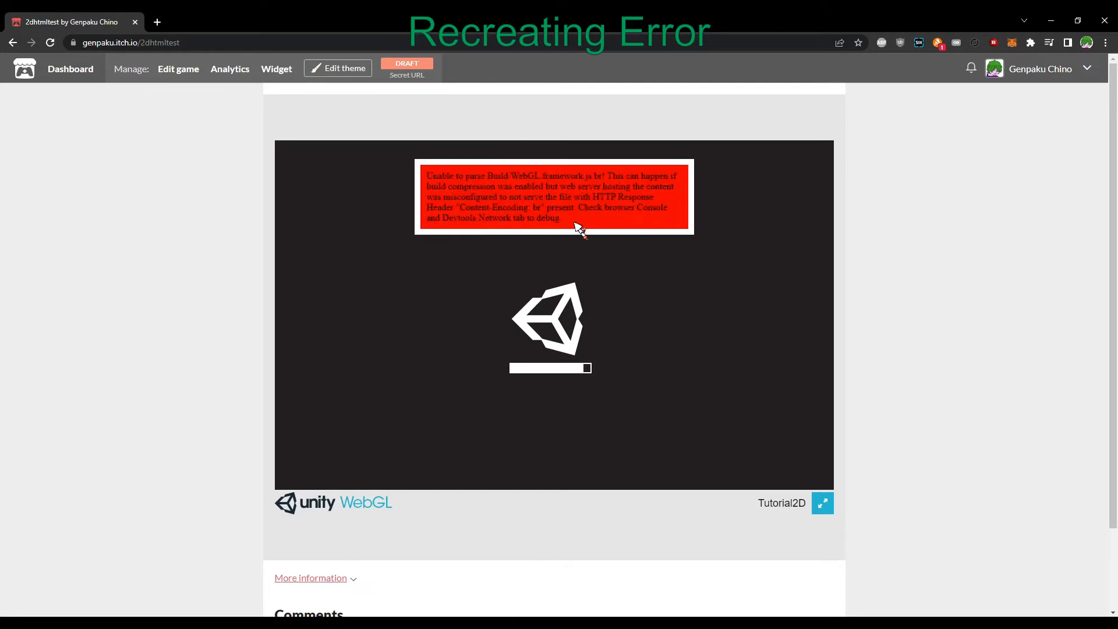
mouse_move(609, 246)
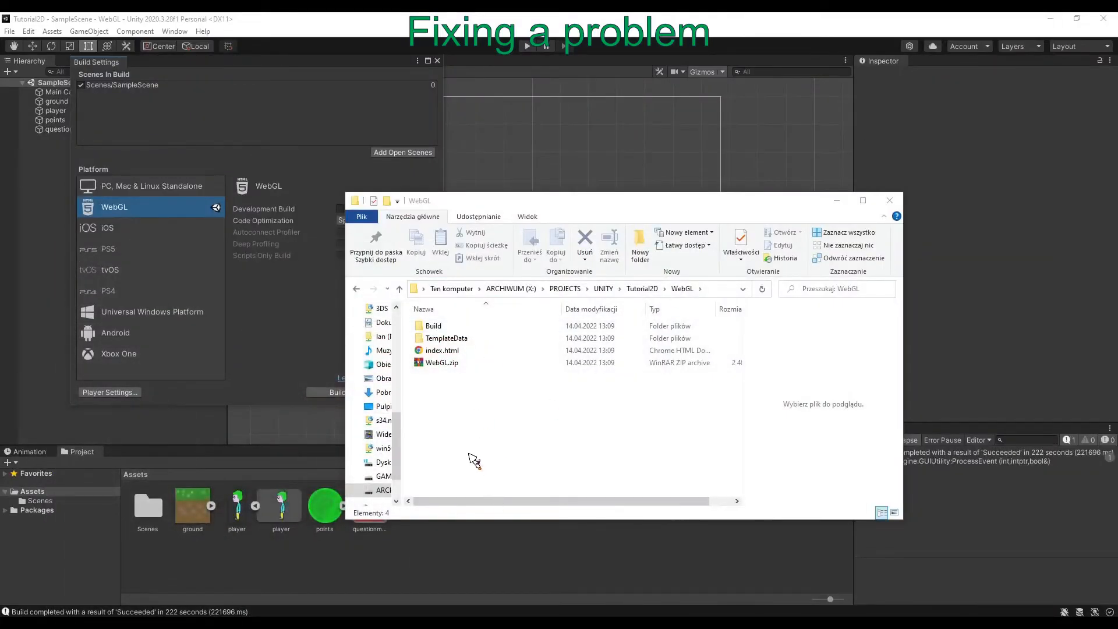
mouse_move(478, 121)
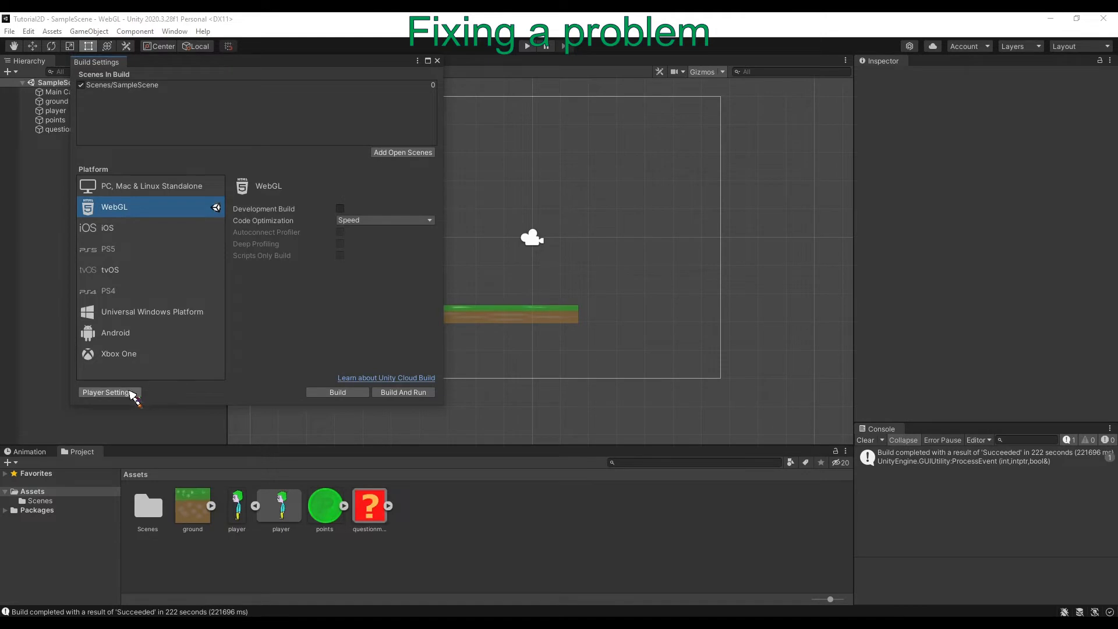
In Player Settings' Publishing Settings, set the WebGL Compression Format to Disabled.
click(108, 392)
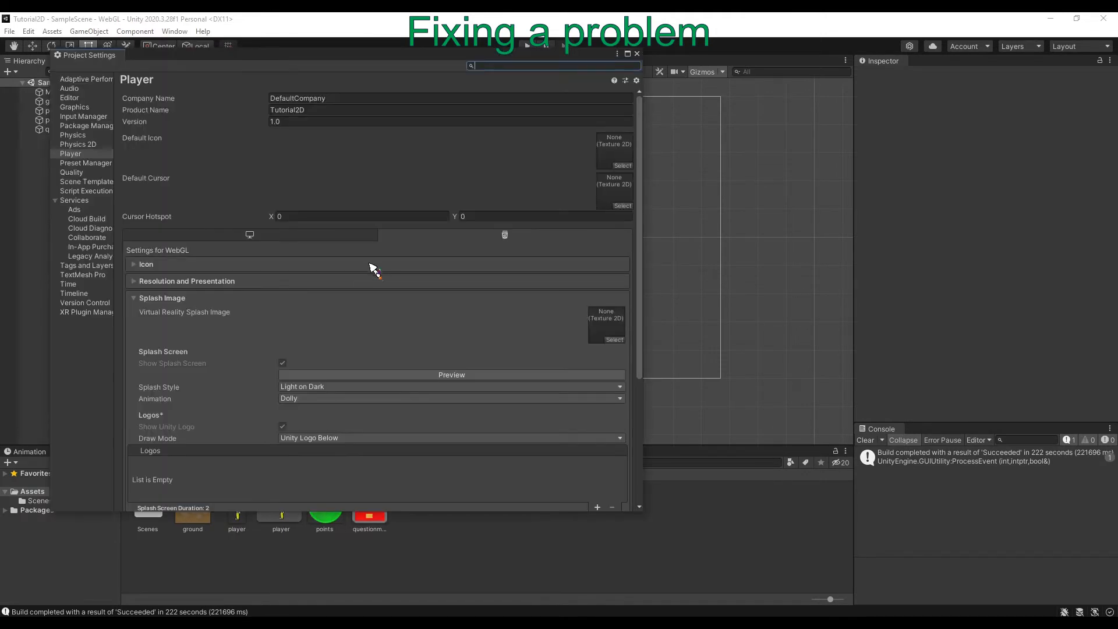
scroll(down, 3)
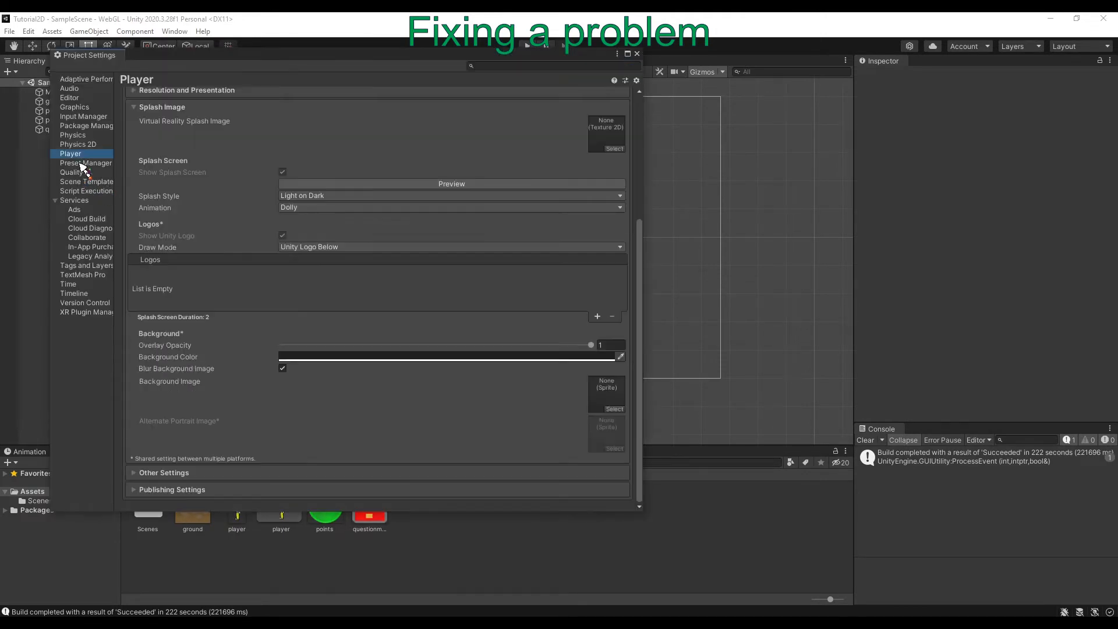
mouse_move(179, 329)
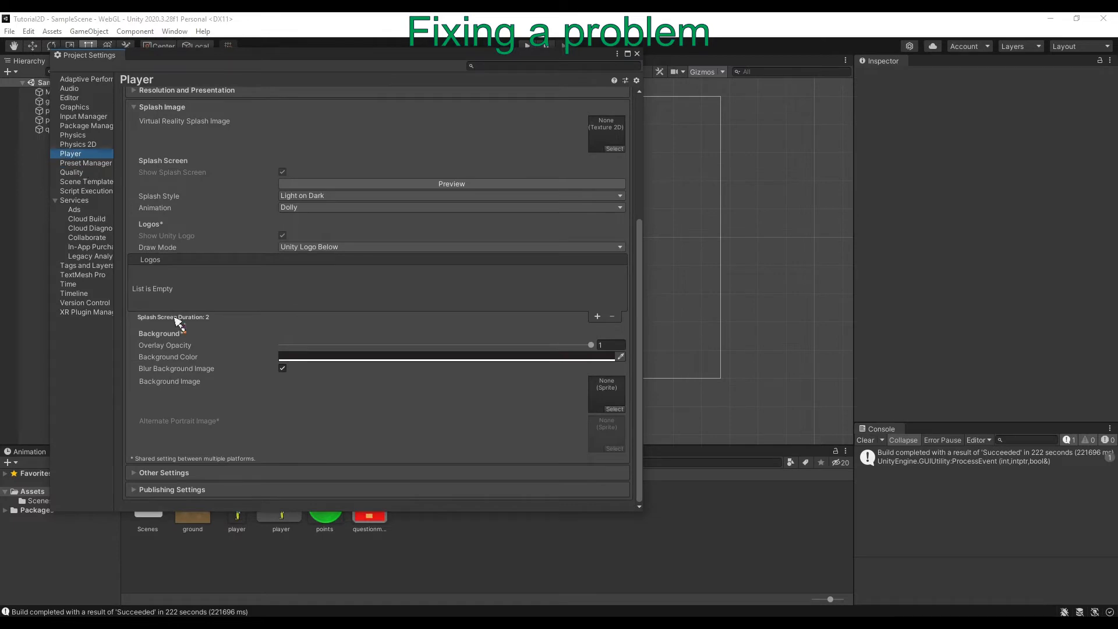
scroll(up, 3)
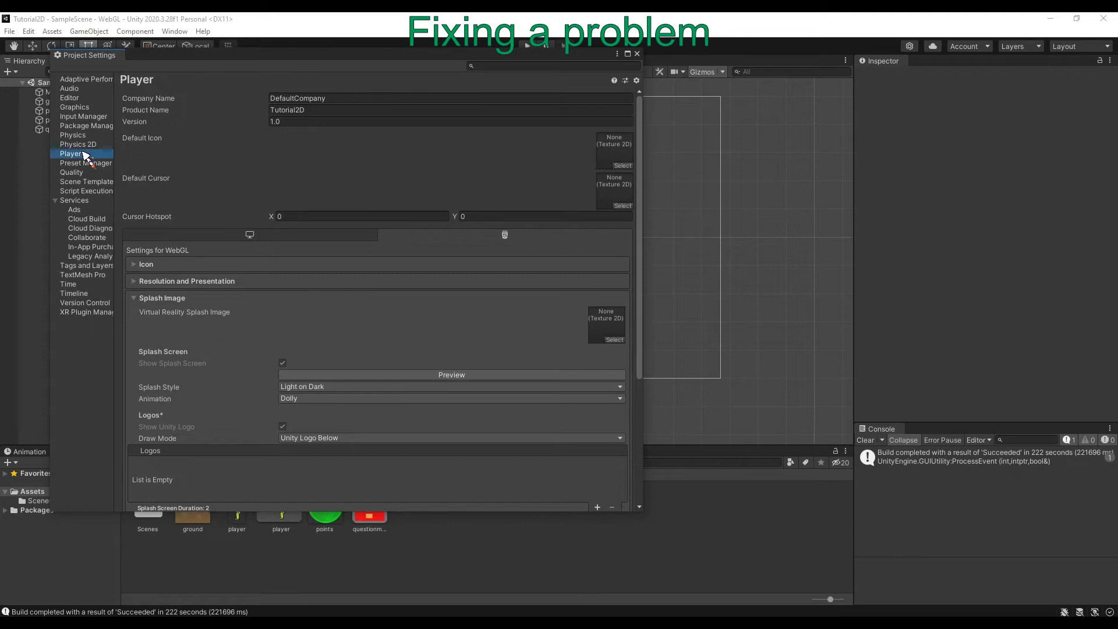
mouse_move(504, 234)
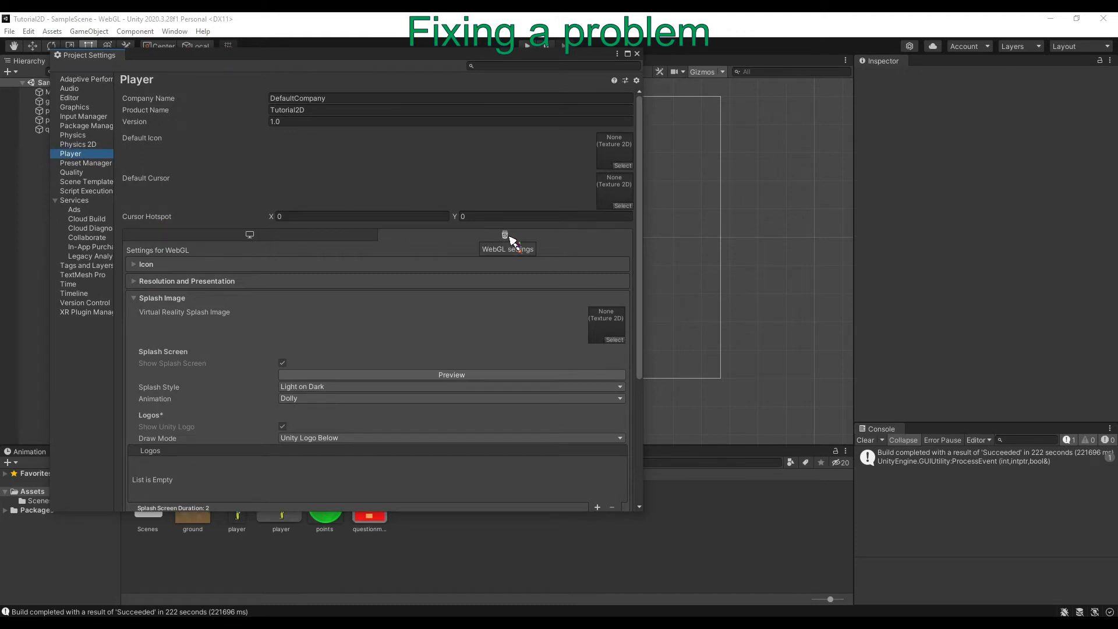
mouse_move(509, 237)
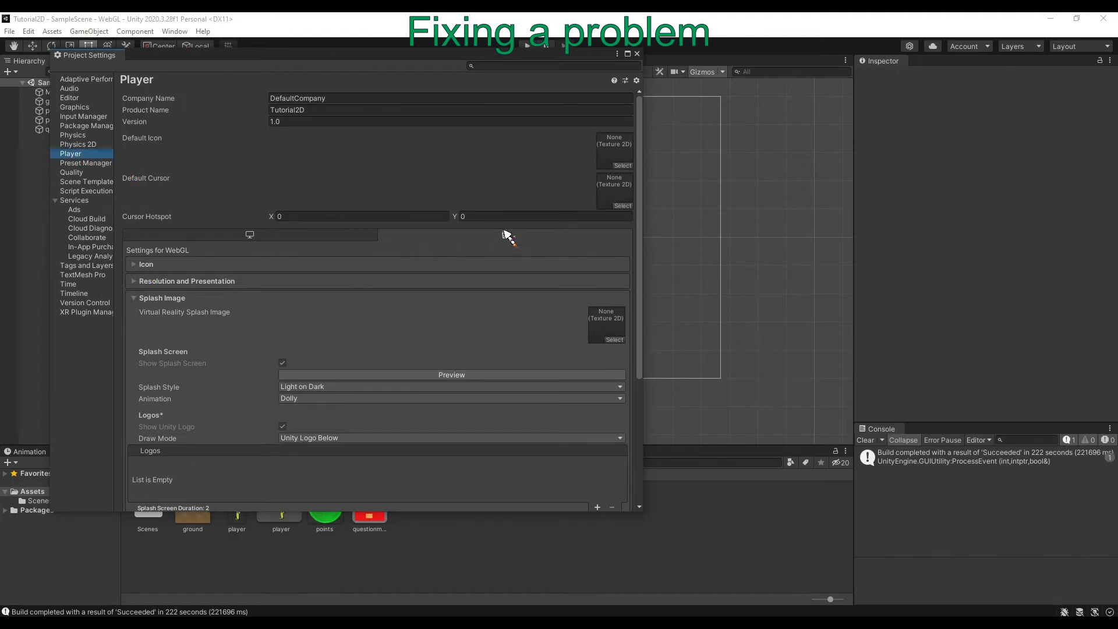
scroll(down, 3)
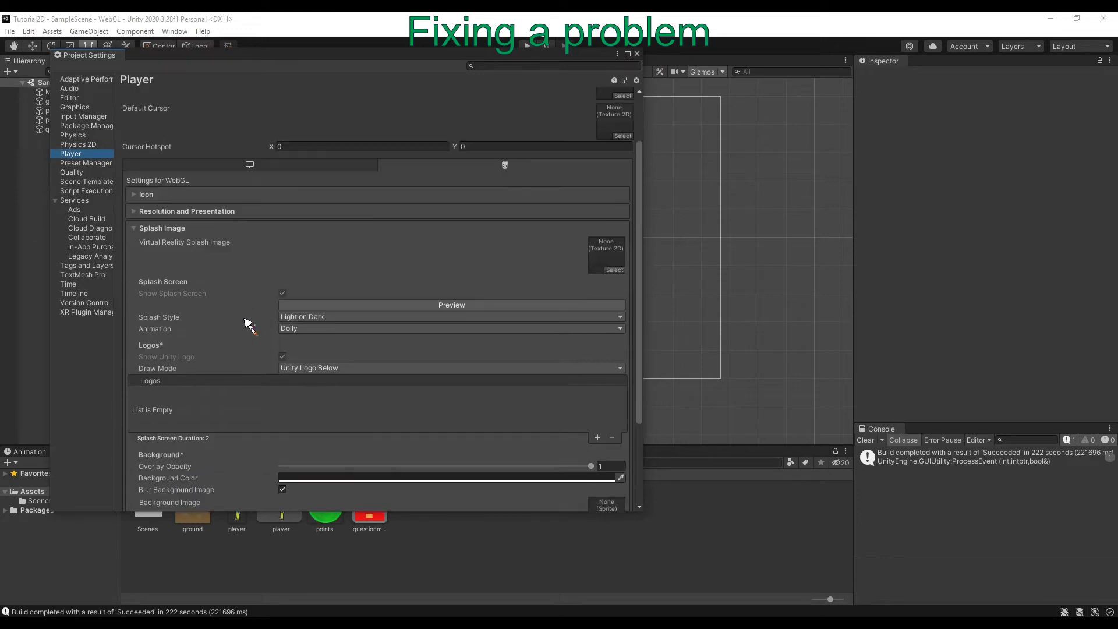
scroll(down, 3)
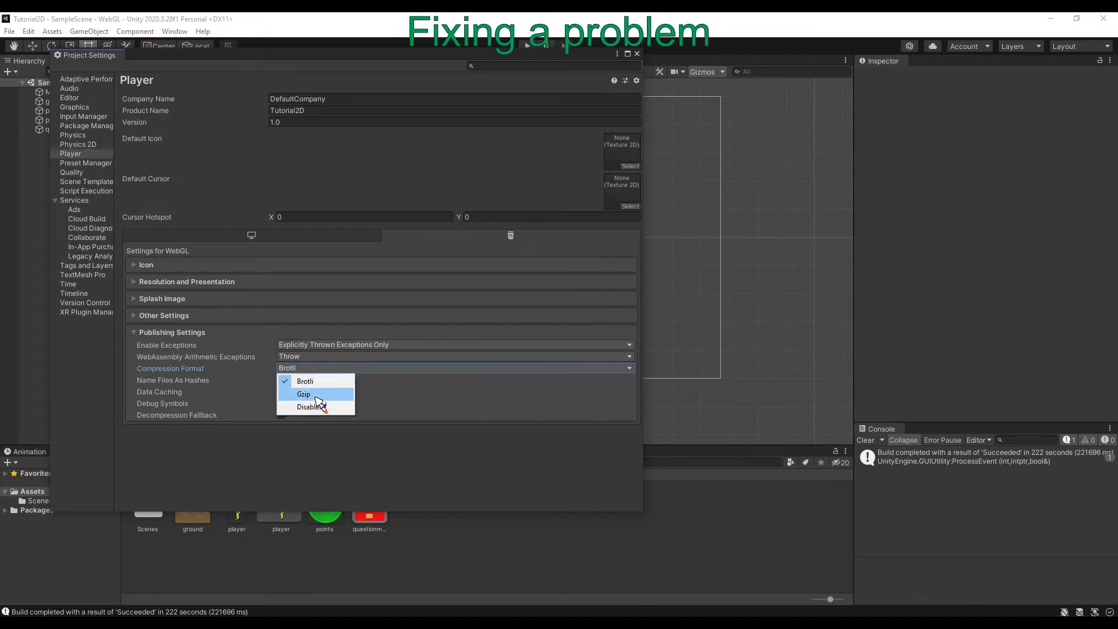
click(310, 406)
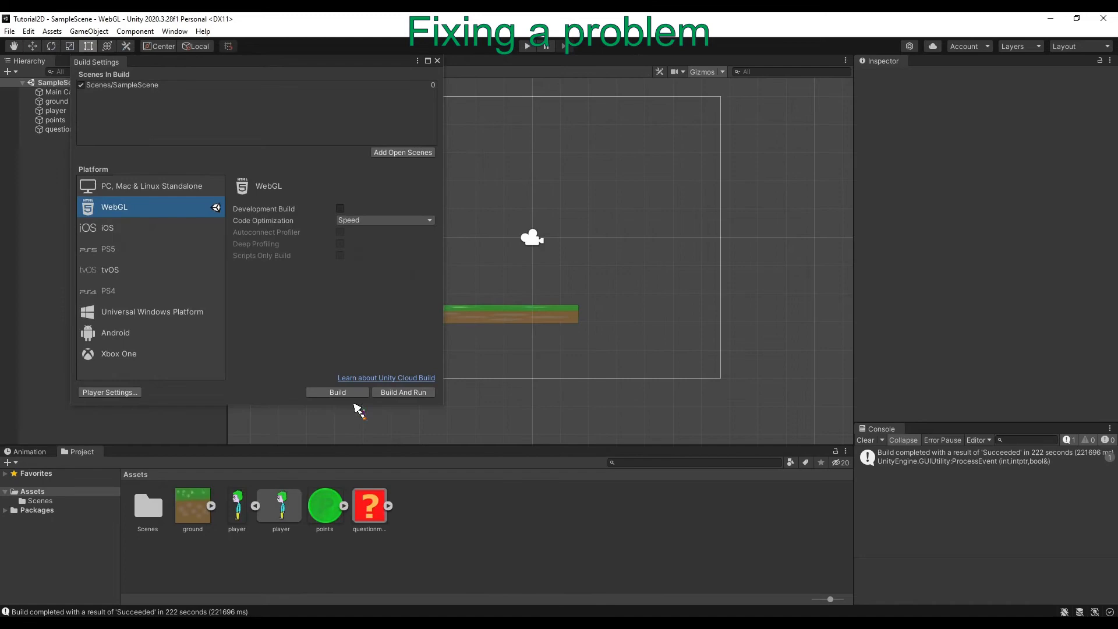
Rebuild the uncompressed WebGL game into the existing WebGL folder.
click(336, 391)
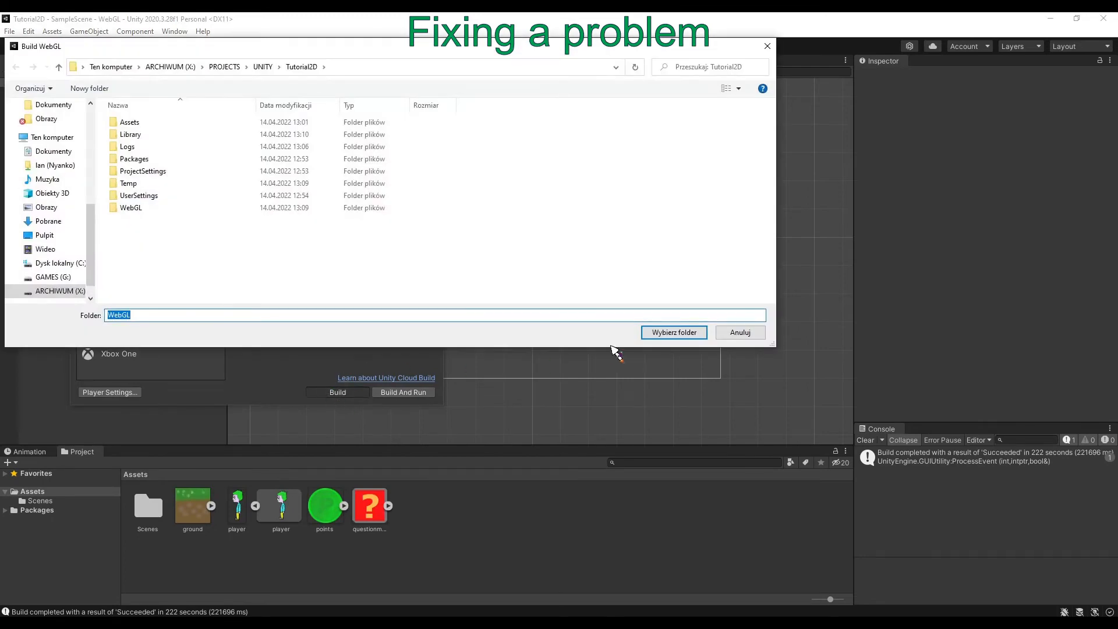
click(131, 207)
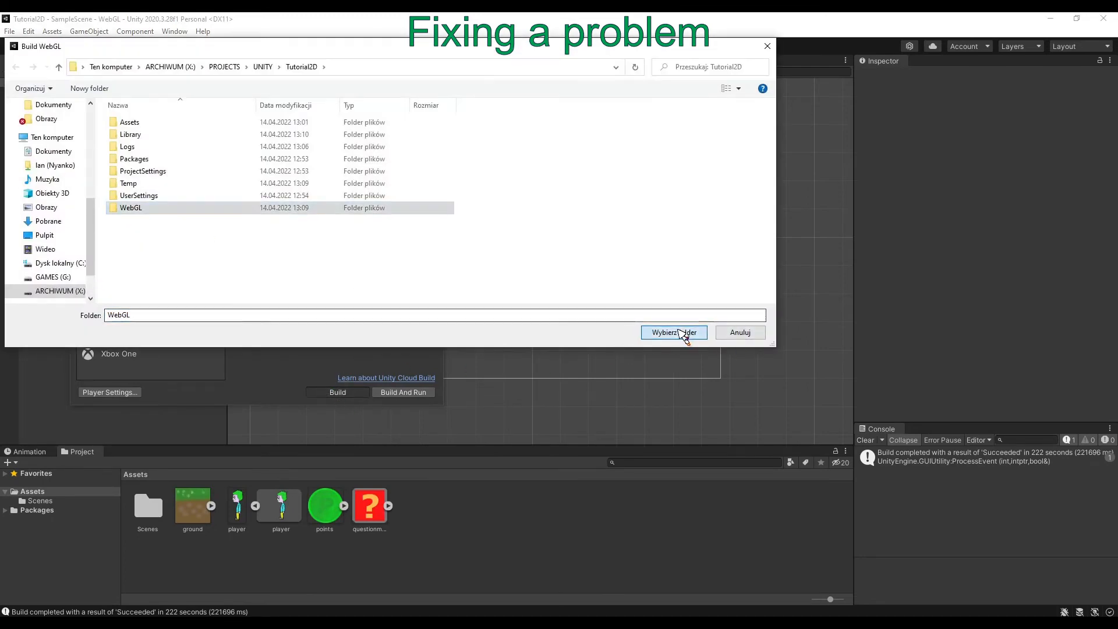
click(673, 332)
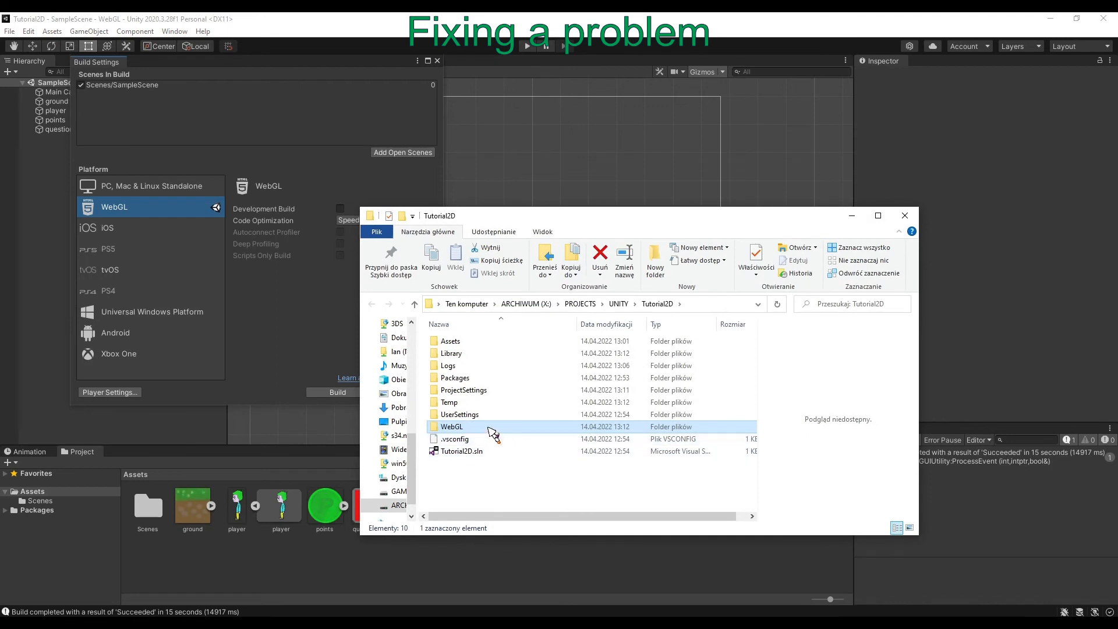
Archive the rebuilt Build, TemplateData and index.html as a new WebGL.zip.
double_click(451, 426)
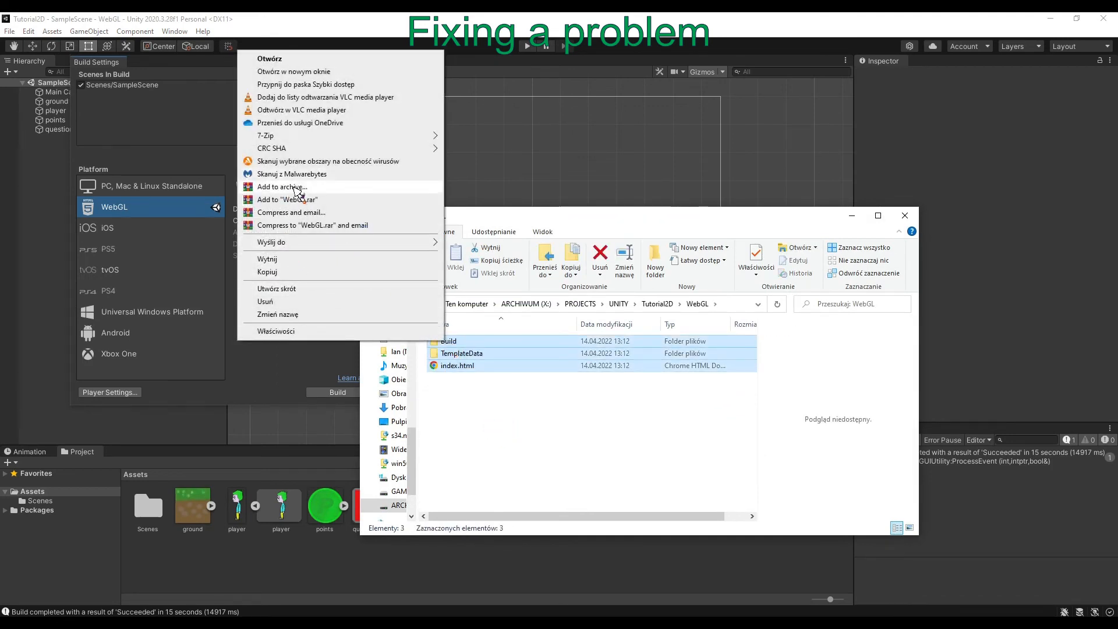
click(281, 187)
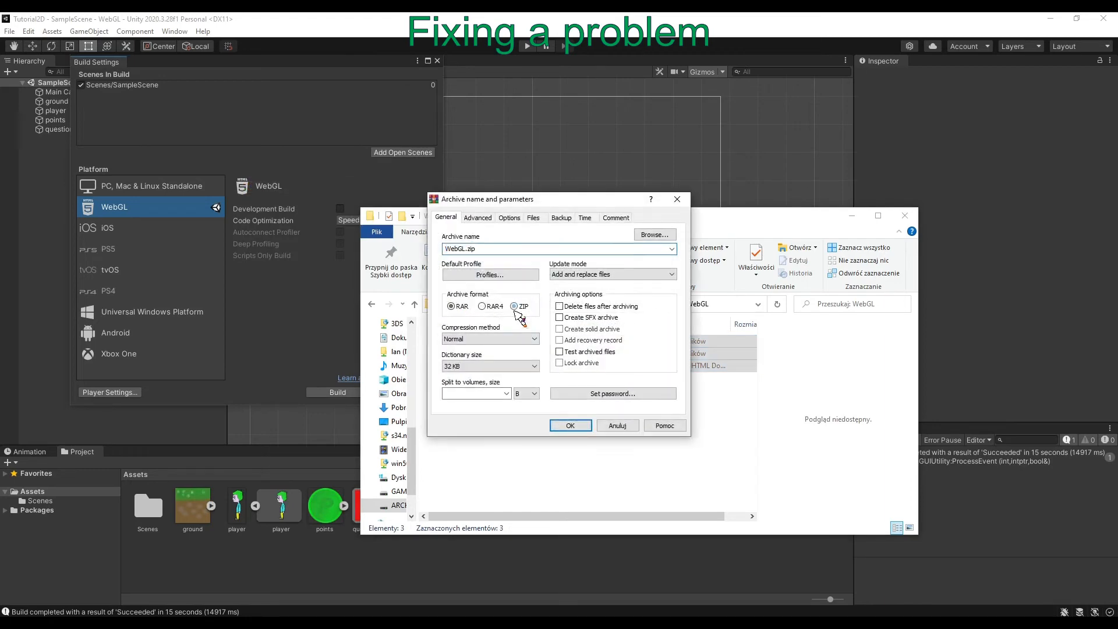
click(569, 425)
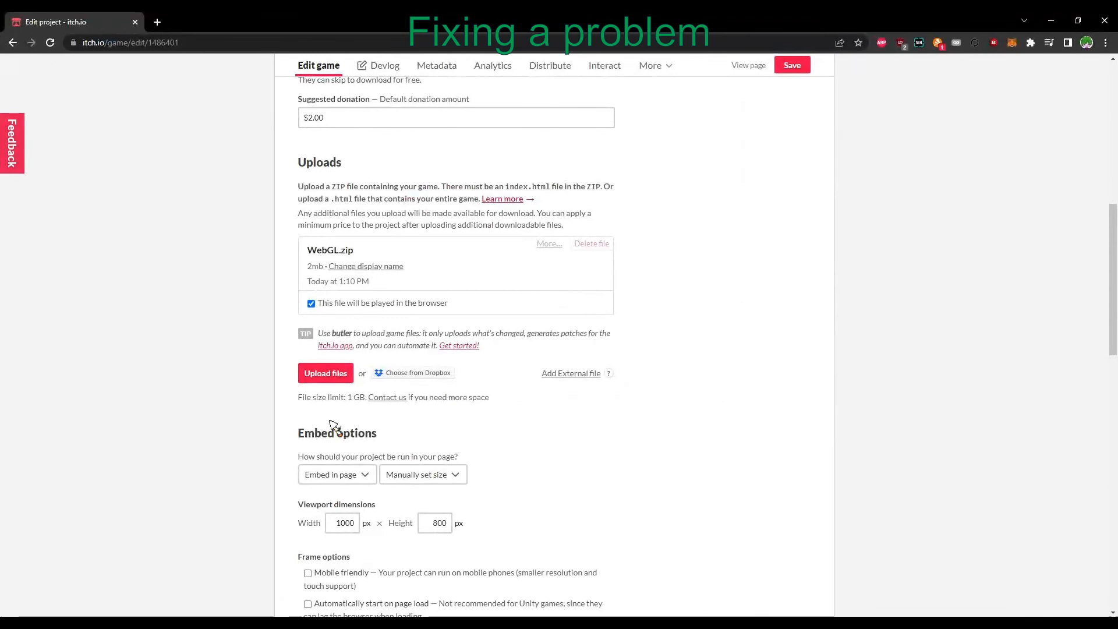
Save the project with the new WebGL.zip upload and view its page running the game.
click(325, 372)
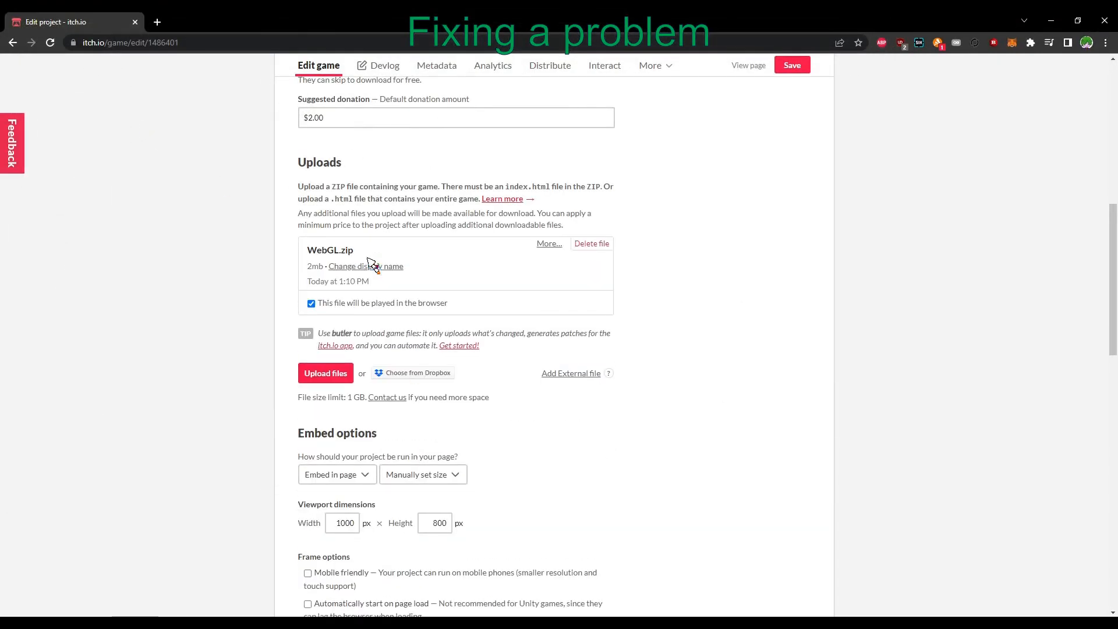
click(792, 65)
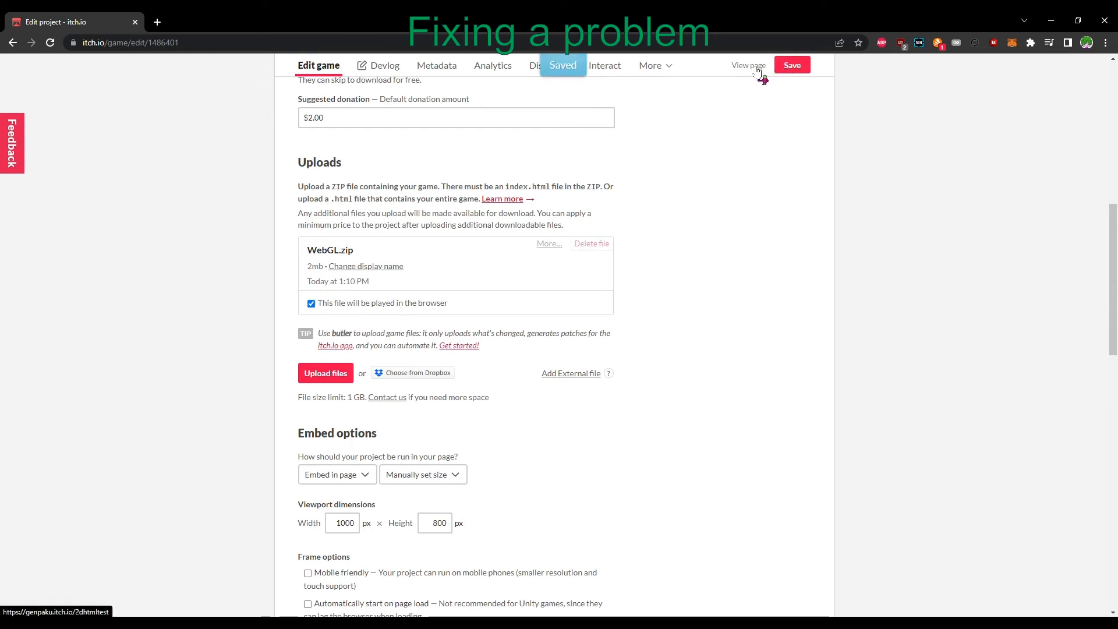
click(748, 65)
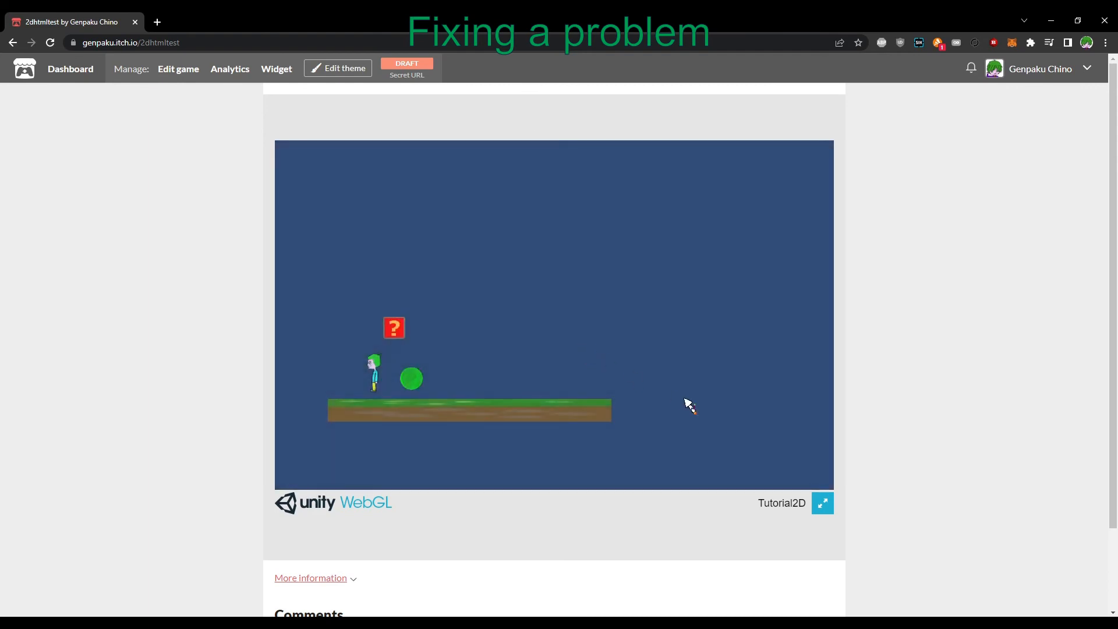
mouse_move(356, 415)
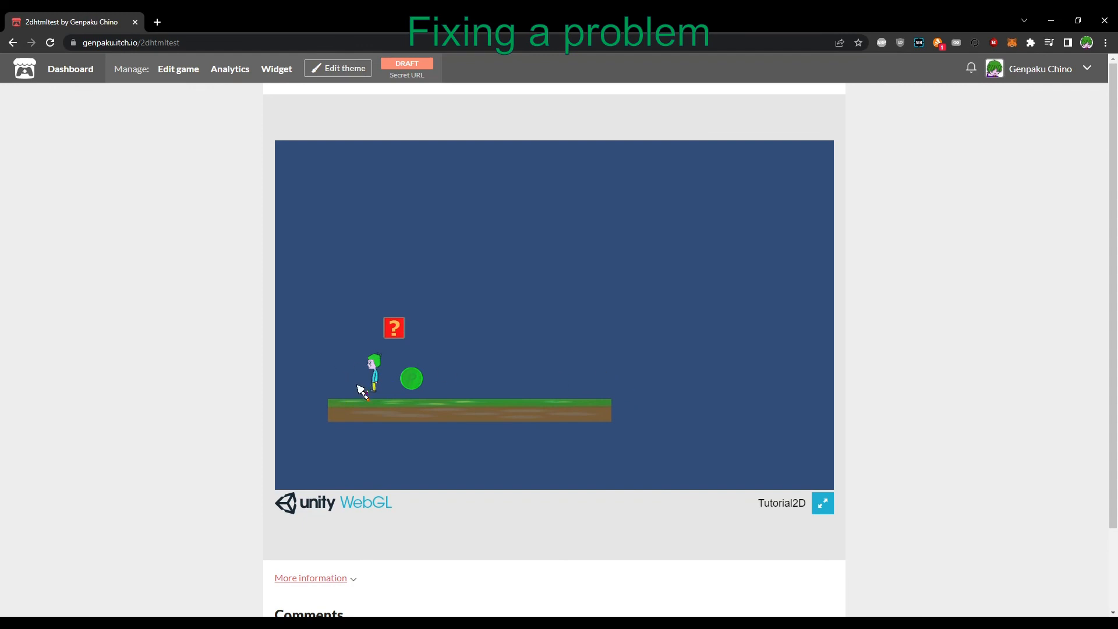
mouse_move(871, 300)
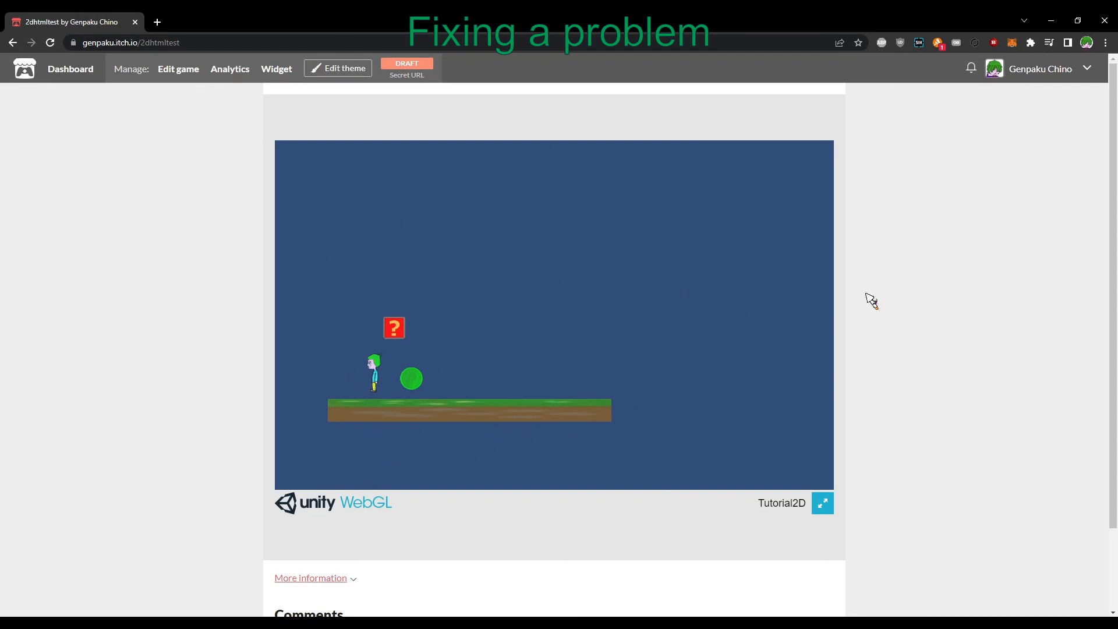
mouse_move(1011, 19)
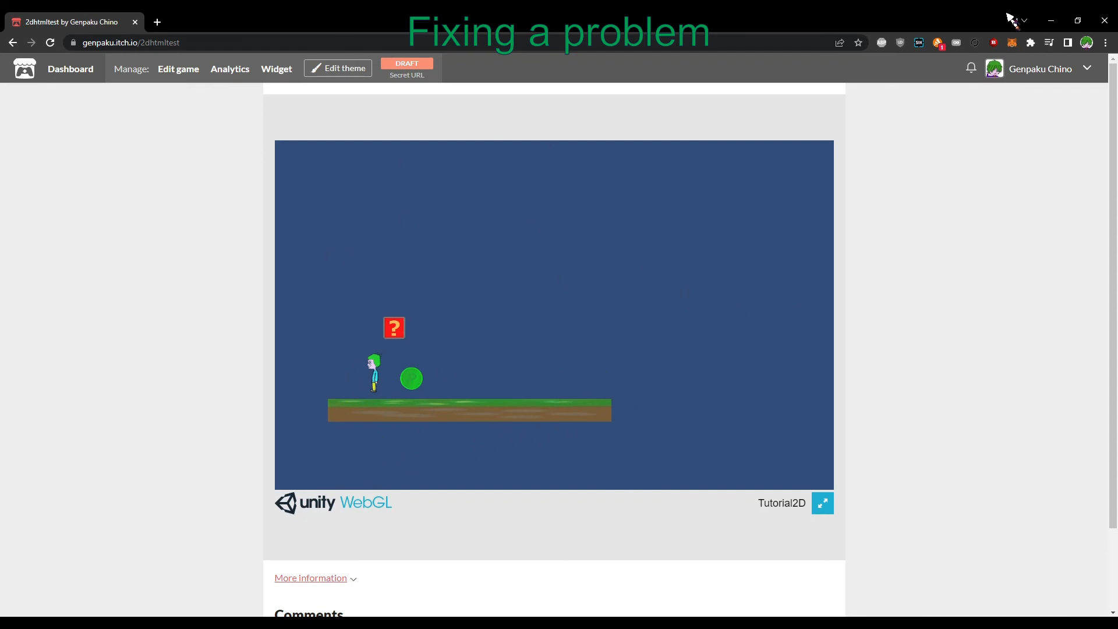
mouse_move(966, 18)
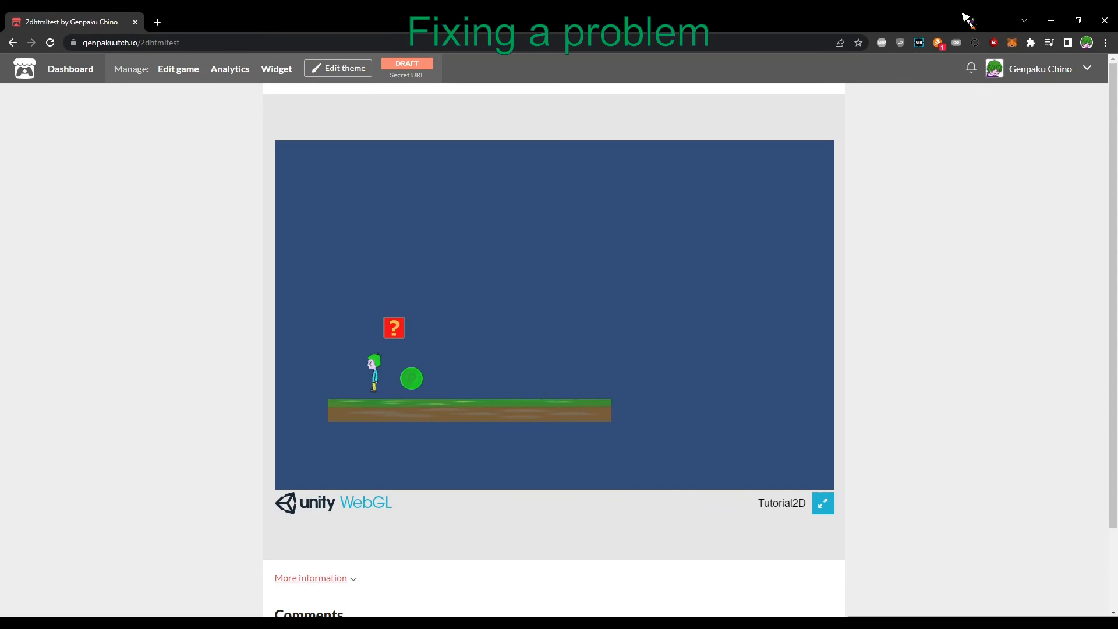